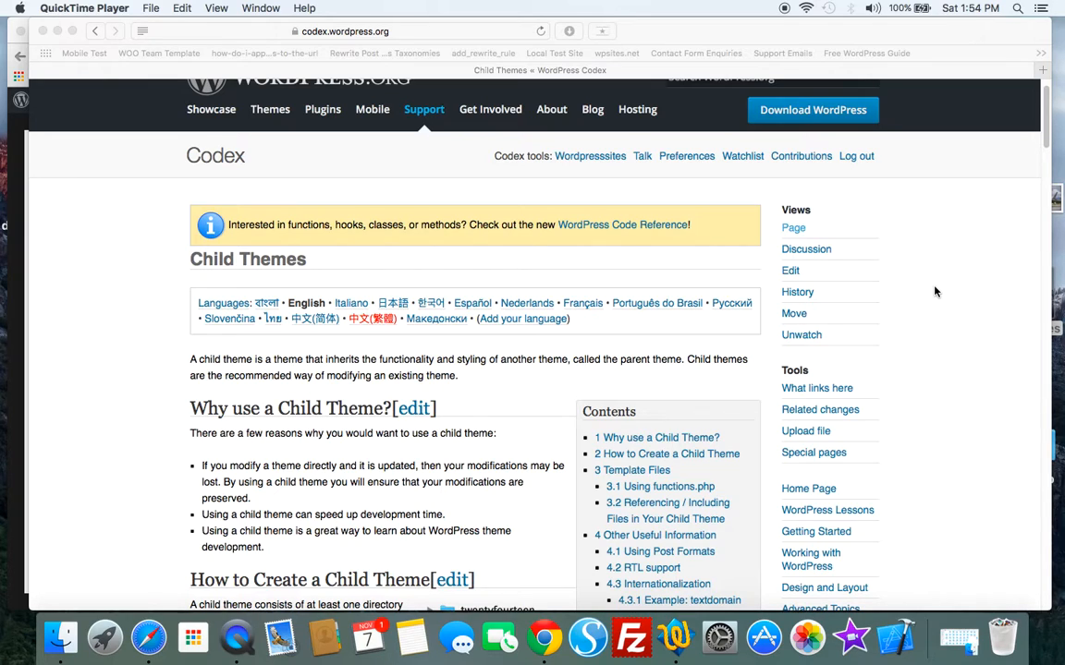
mouse_move(1039, 157)
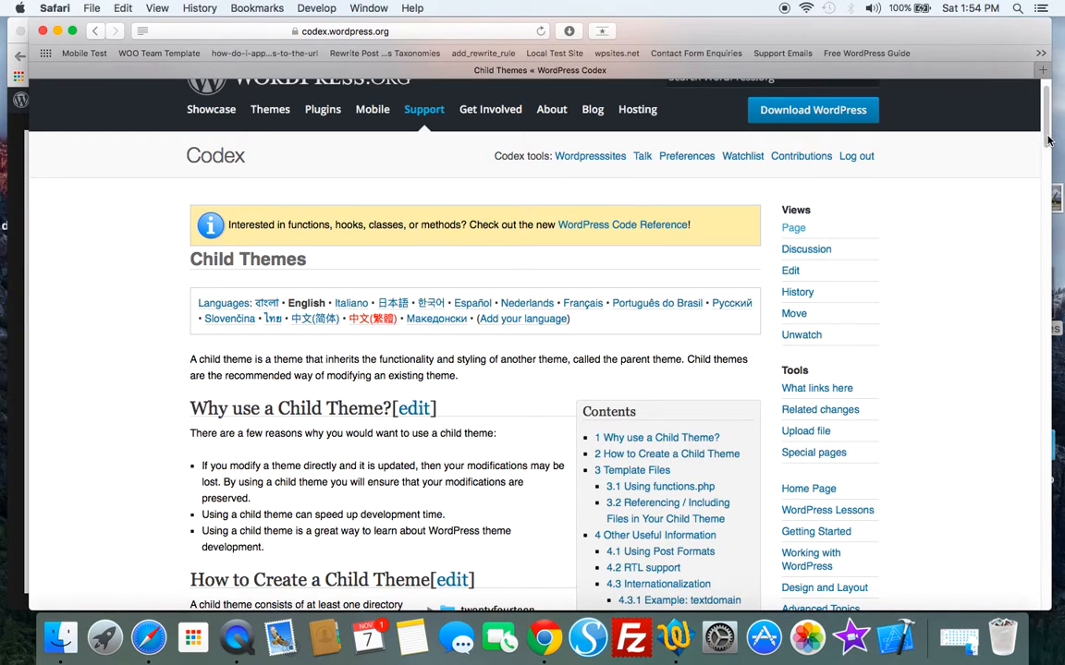
Scroll the Codex Child Themes guide down through the stylesheet header and enqueue code examples.
scroll("down", 3)
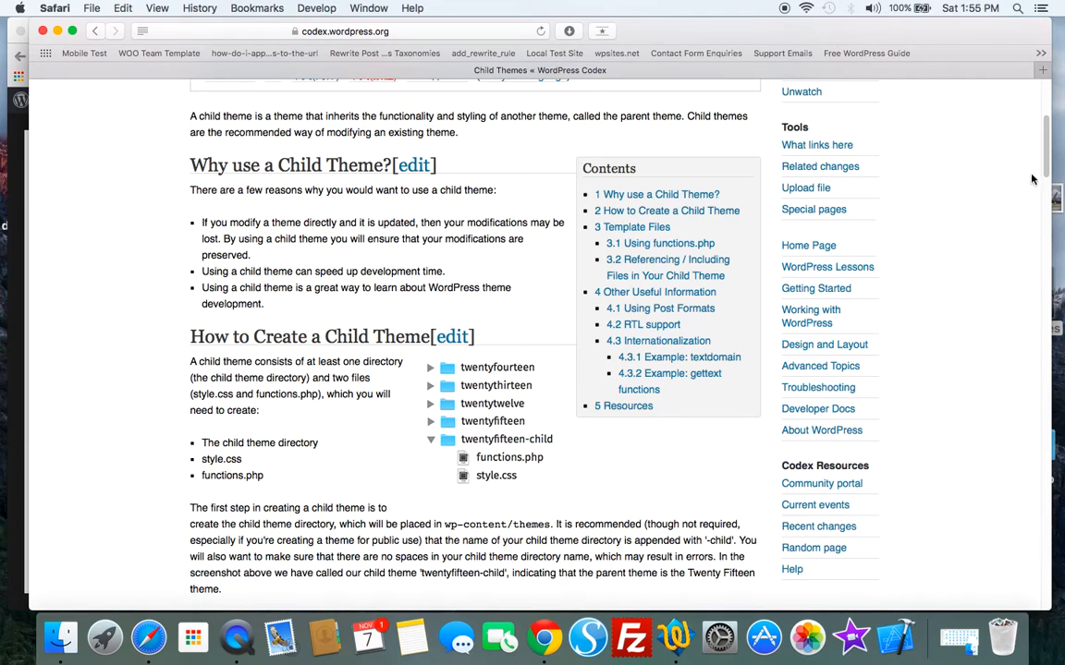
scroll("down", 3)
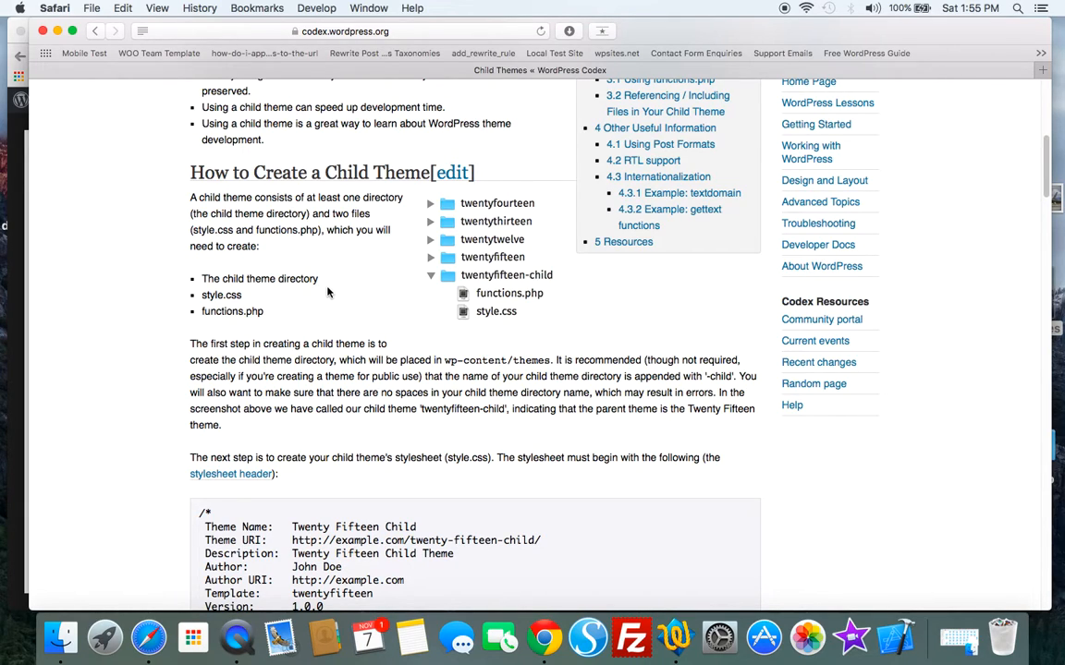
mouse_move(325, 286)
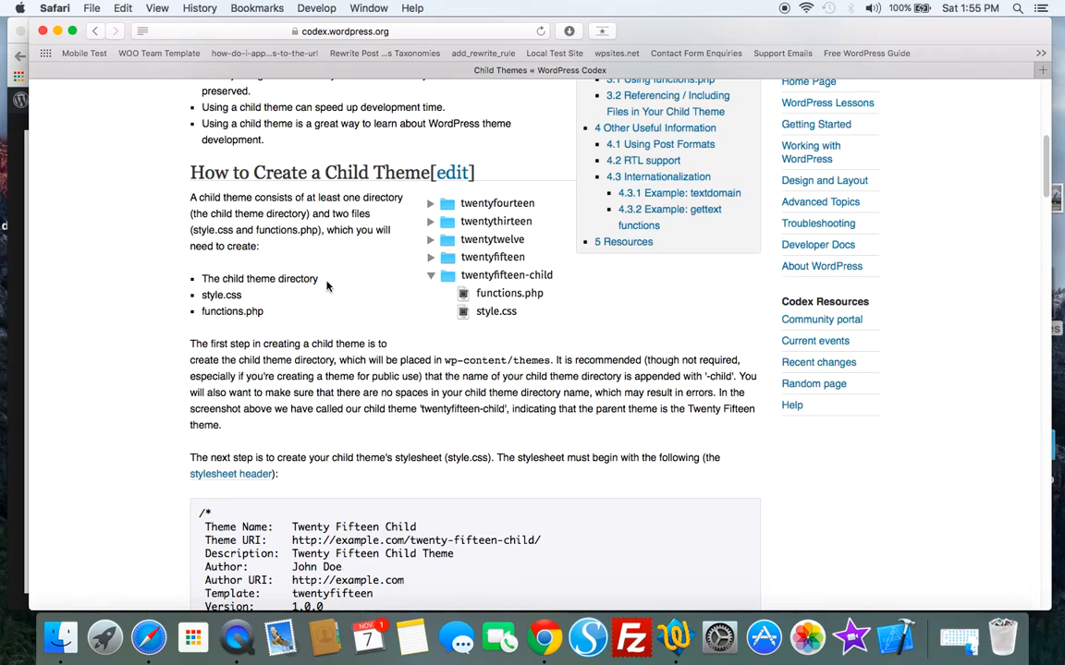
mouse_move(251, 293)
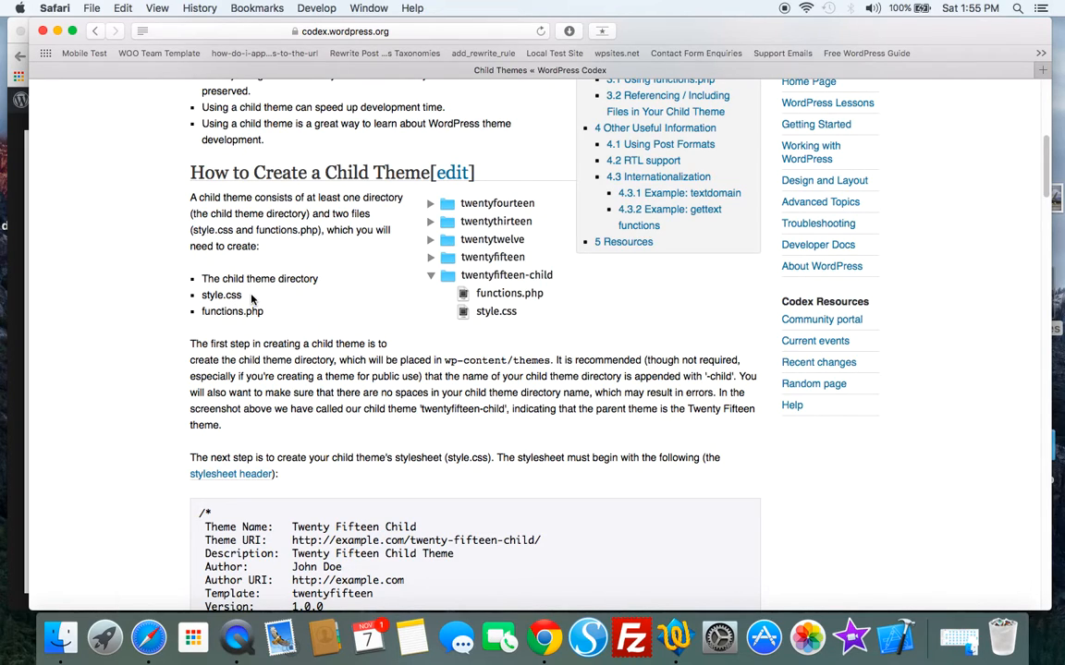
mouse_move(274, 314)
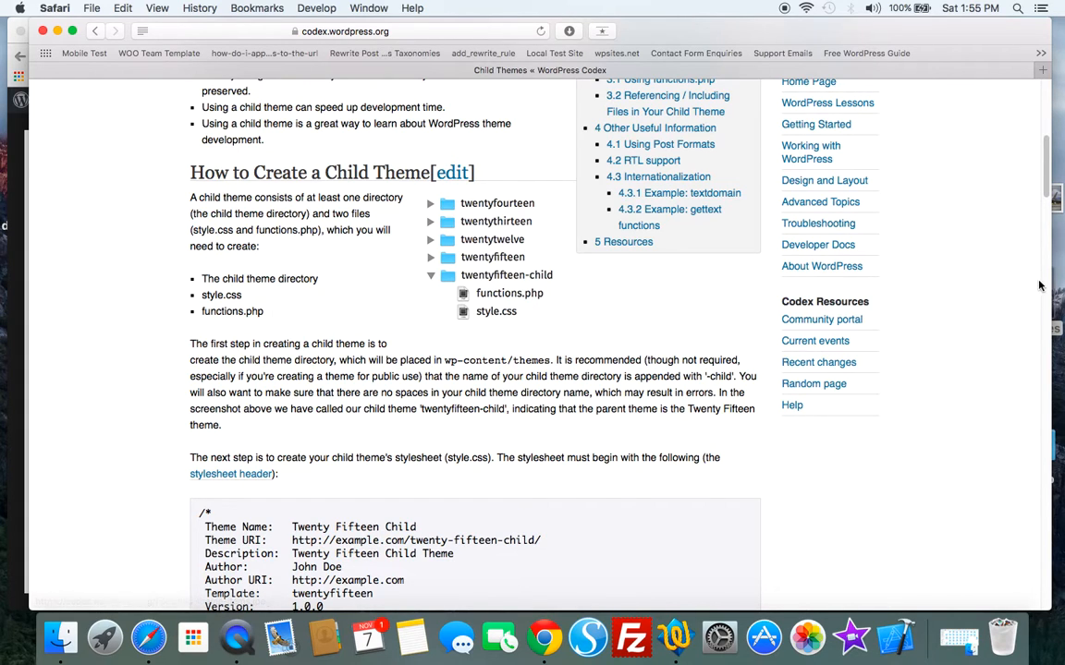
scroll("down", 3)
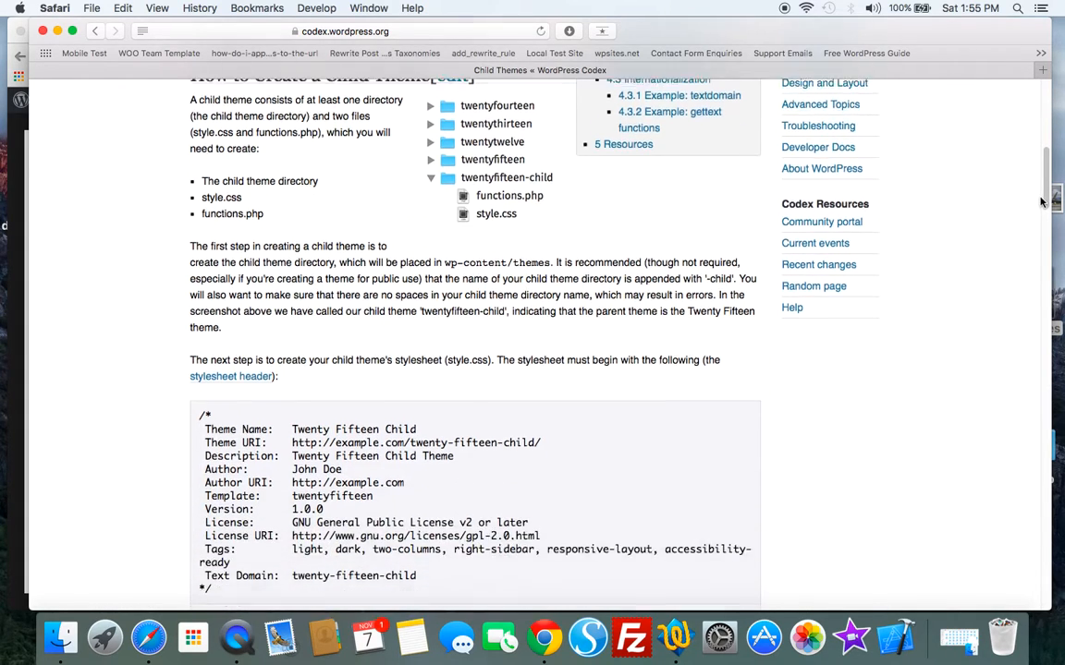
scroll("down", 3)
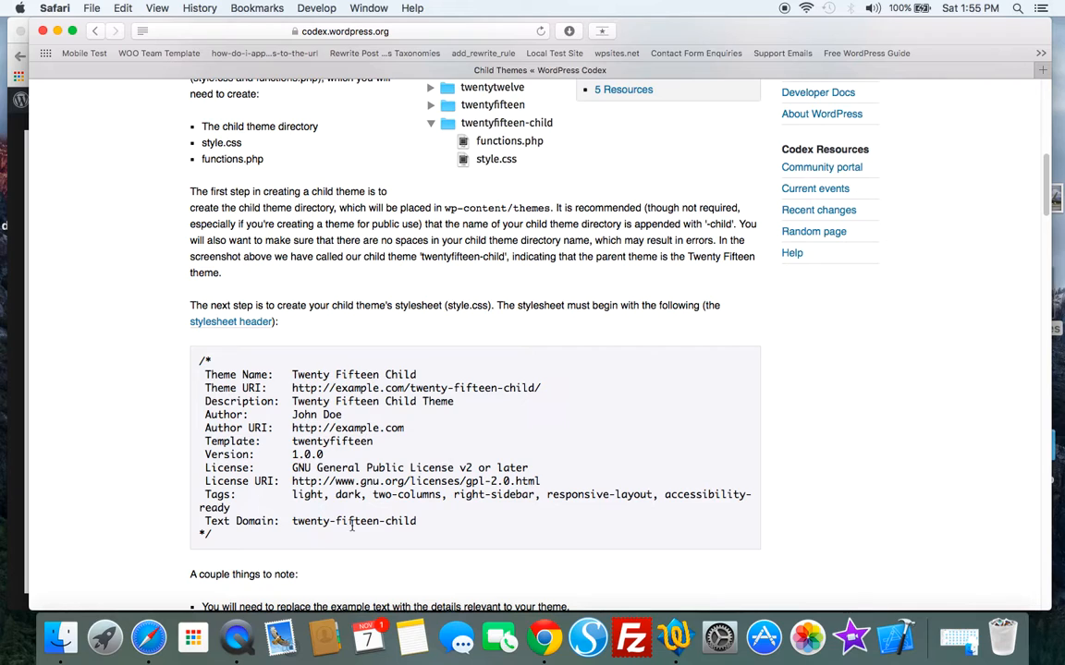
mouse_move(1043, 270)
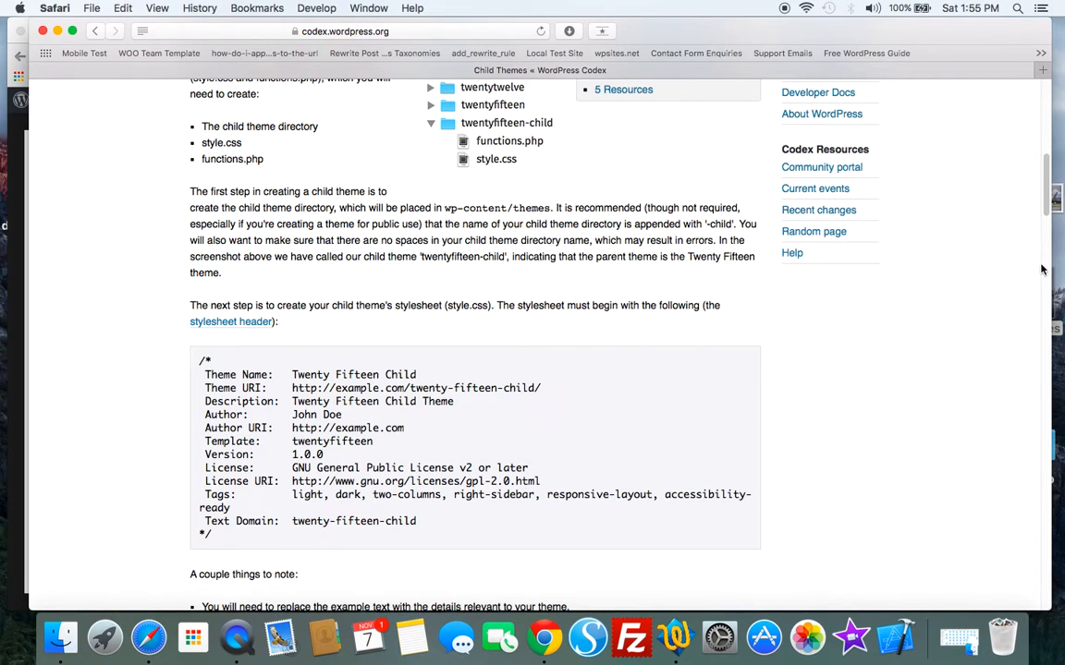
scroll("down", 3)
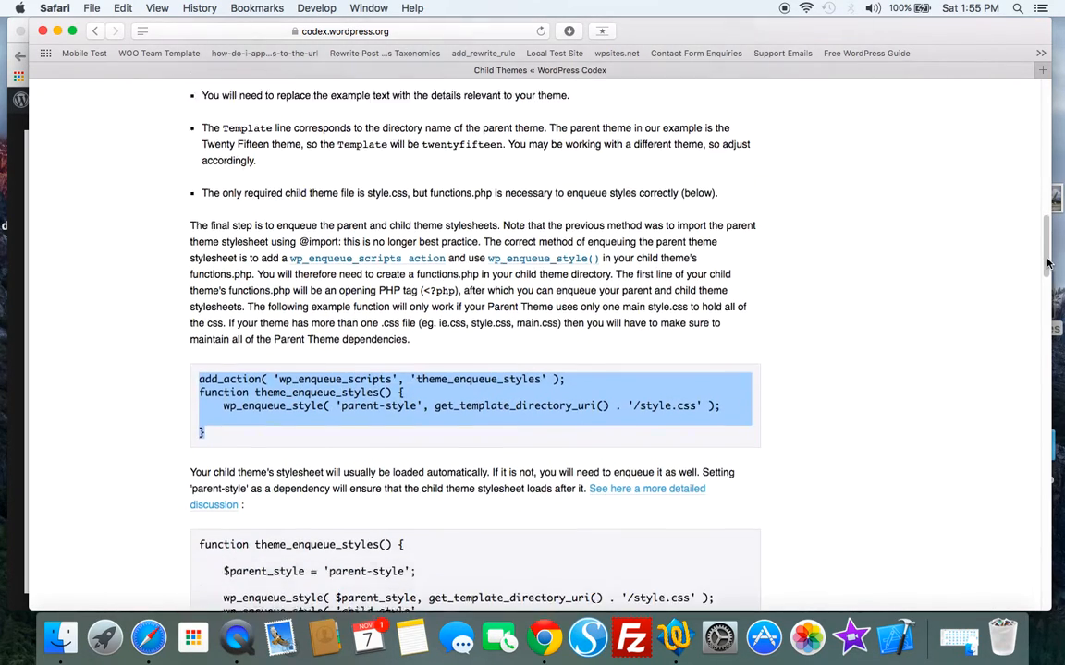
scroll("down", 3)
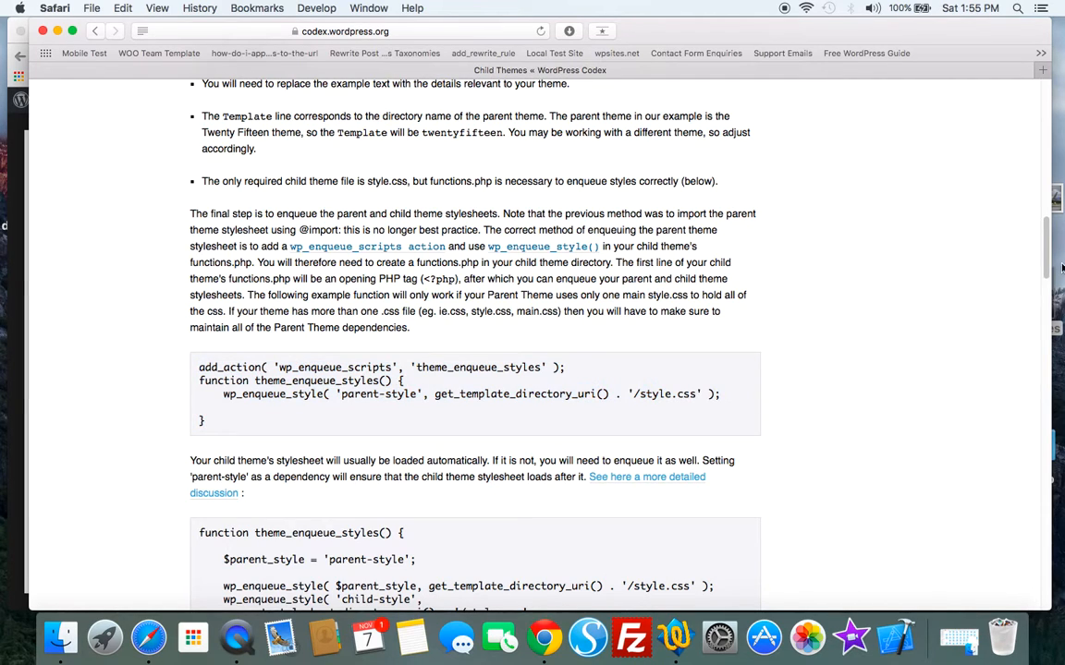
scroll("up", 3)
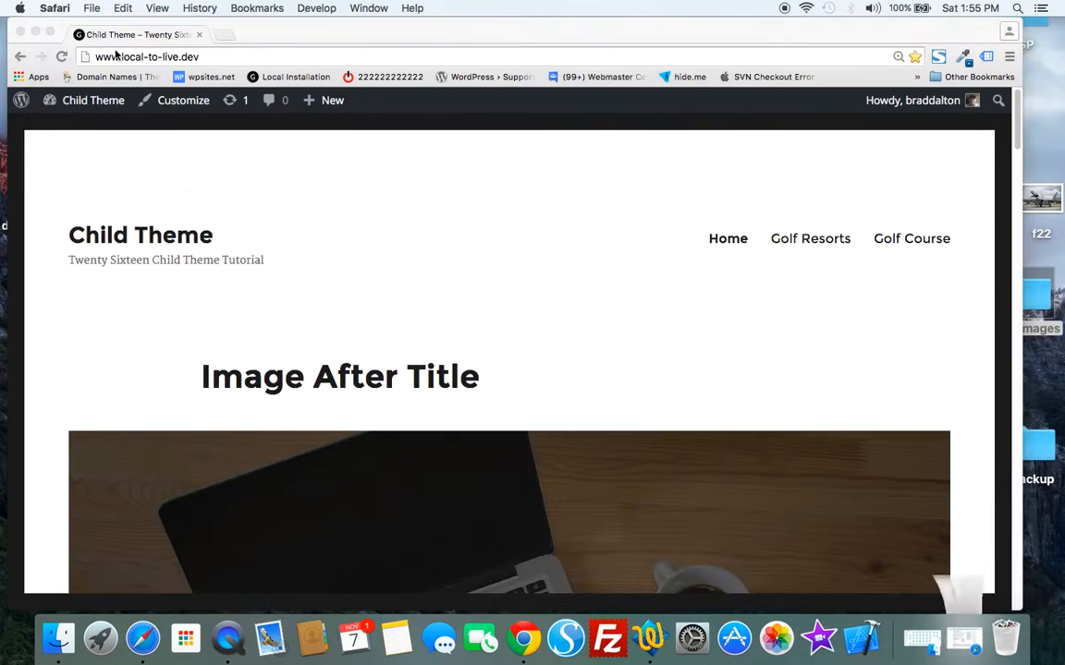
mouse_move(480, 230)
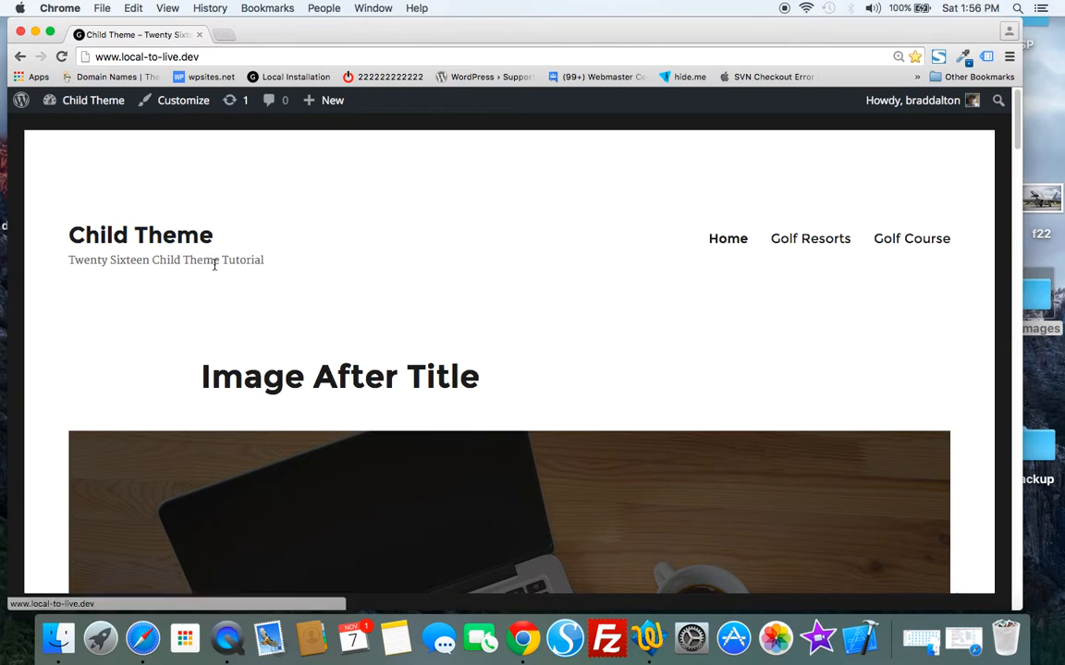
mouse_move(471, 228)
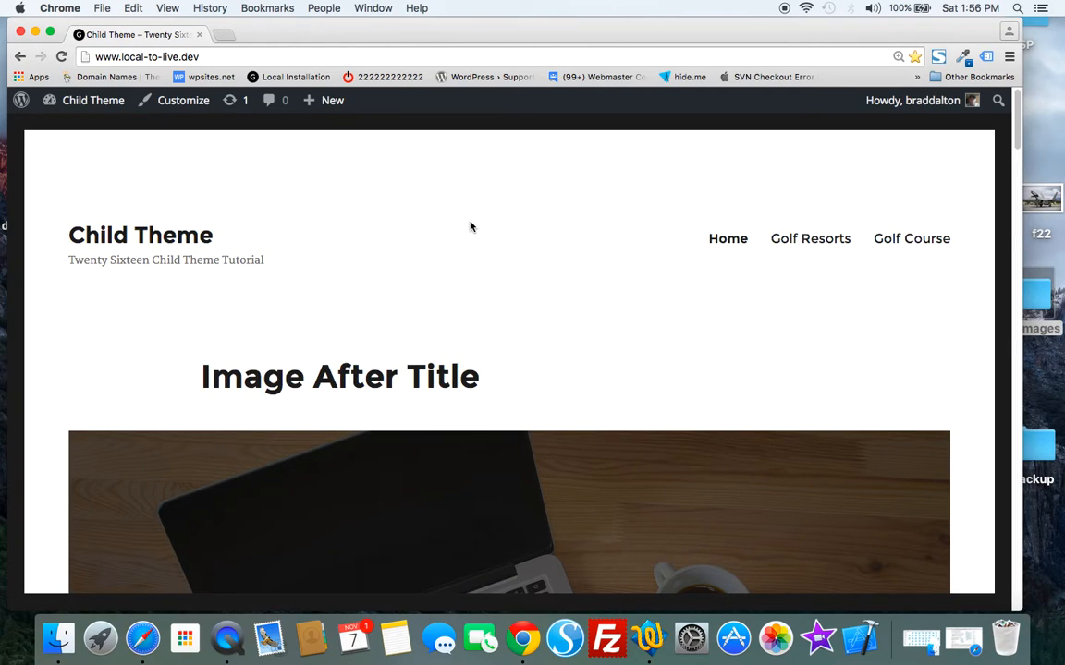
mouse_move(457, 224)
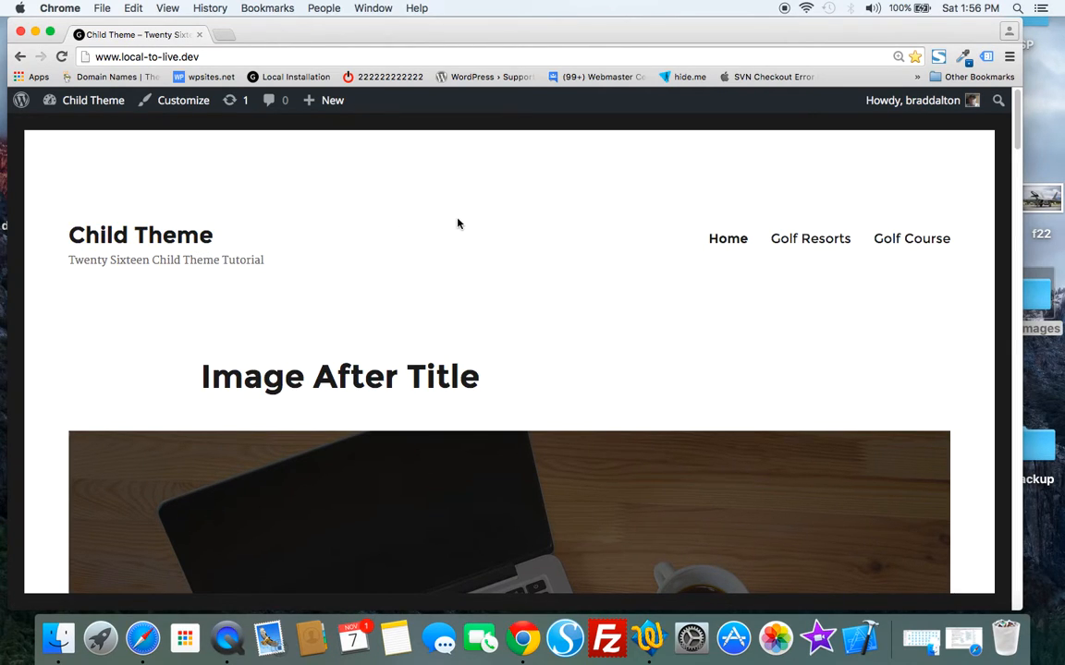
mouse_move(37, 34)
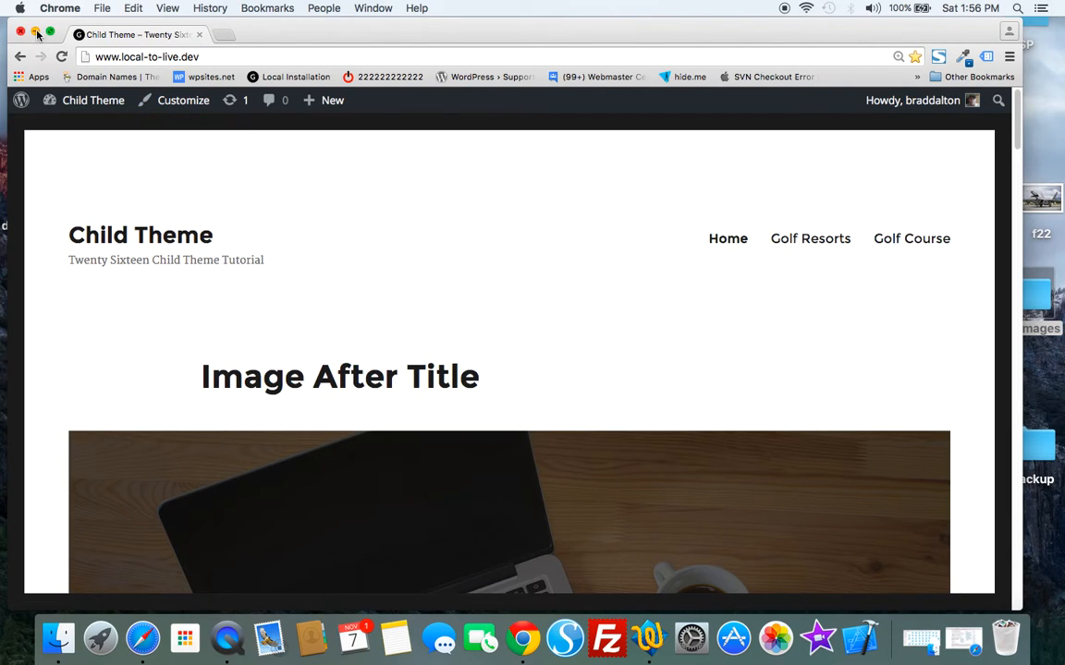
mouse_move(189, 157)
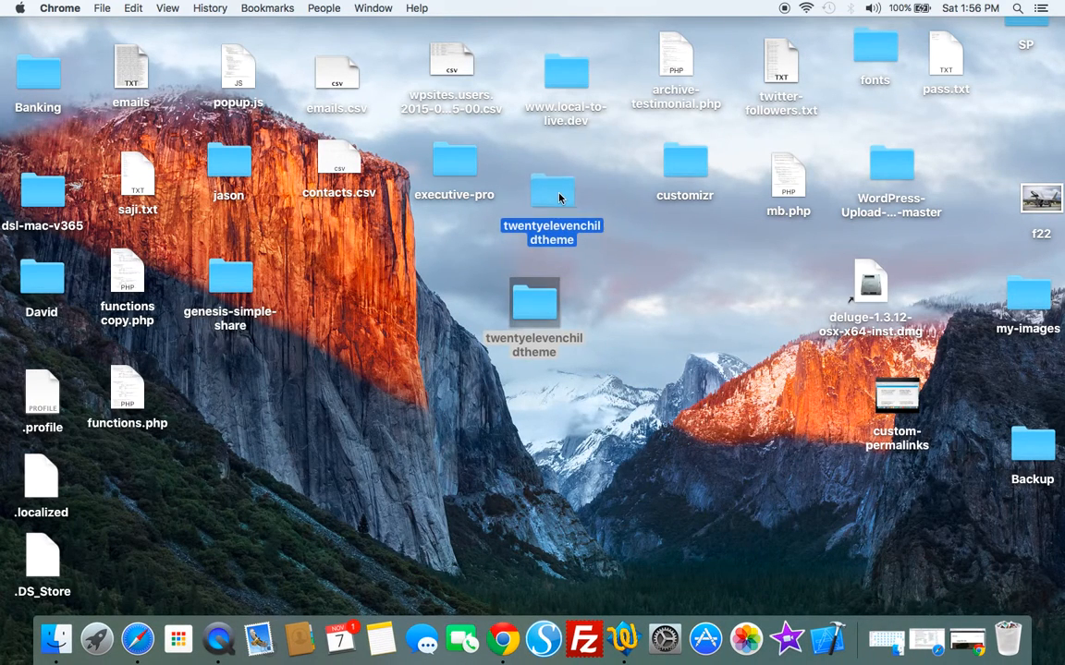
Move the old twentyelevenchildtheme folder to the Trash.
right_click(551, 188)
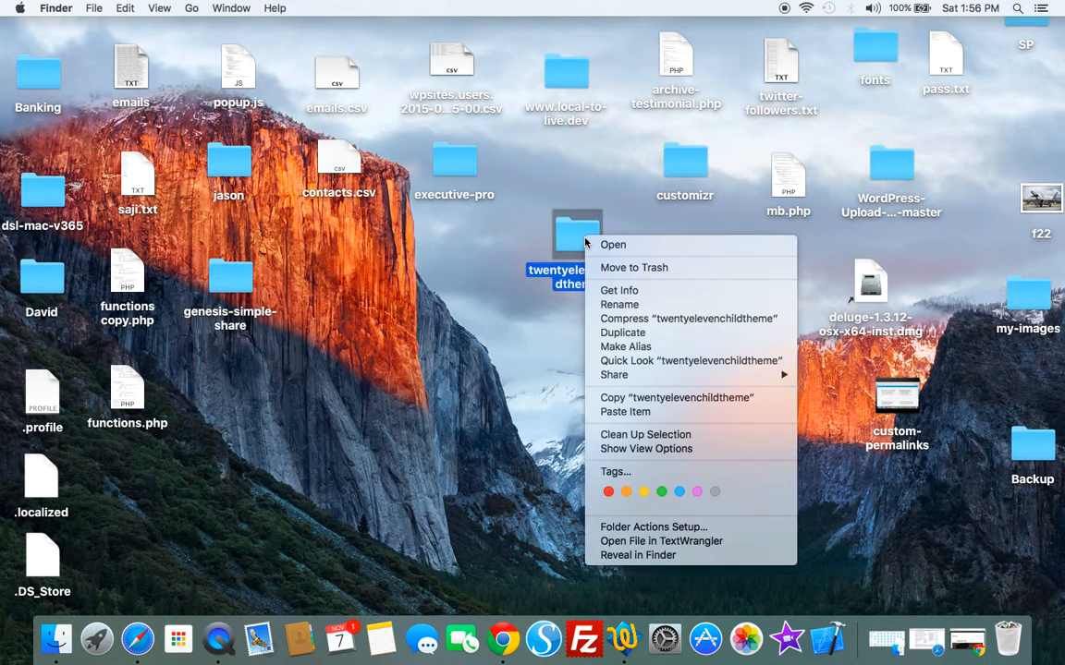
left_click(611, 274)
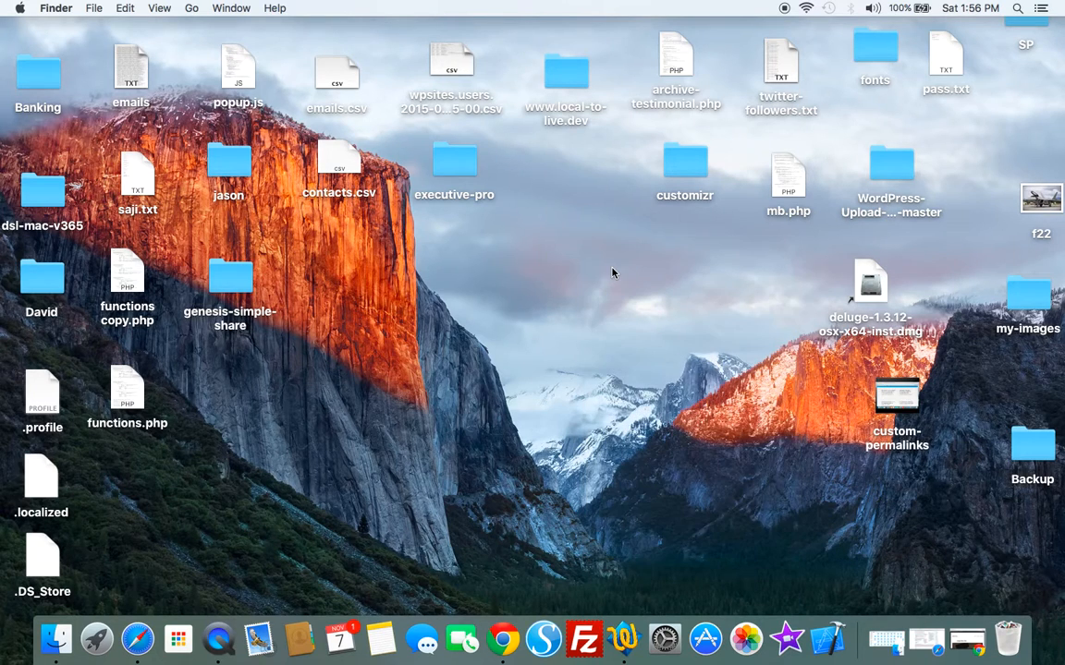
Create a new desktop folder named twentysixteen-child.
right_click(612, 273)
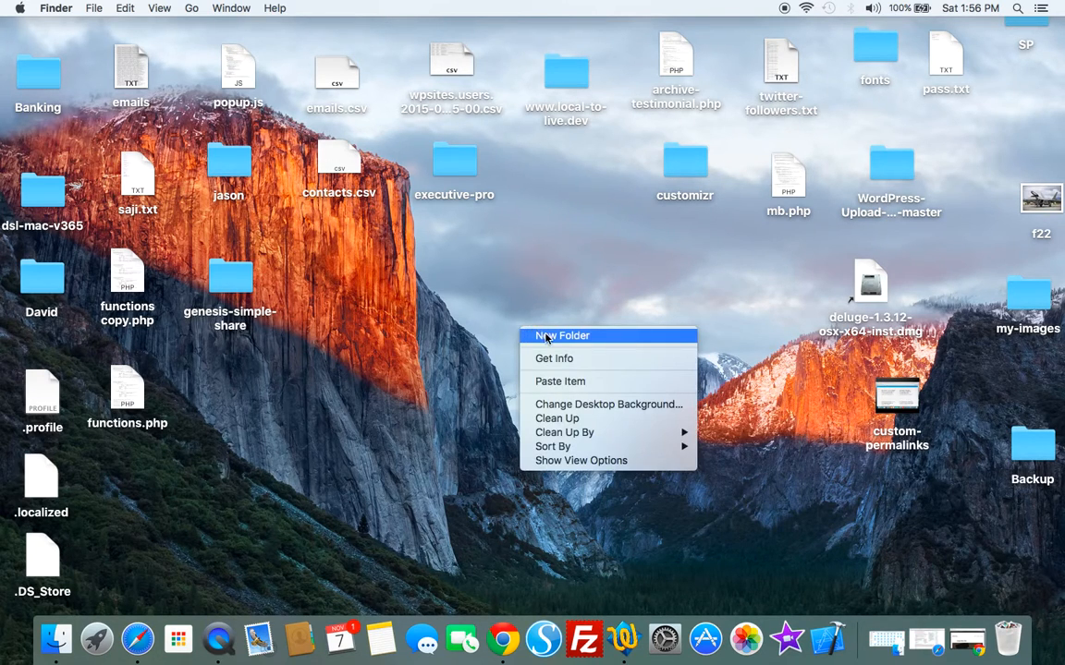
left_click(562, 337)
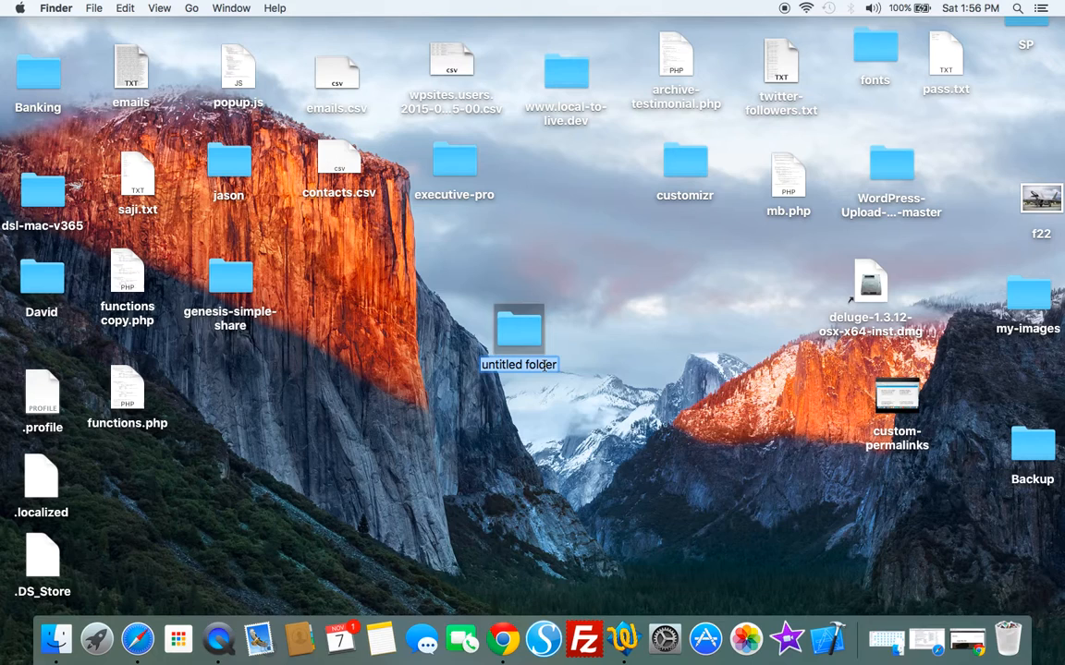
type("twentysixteen-child")
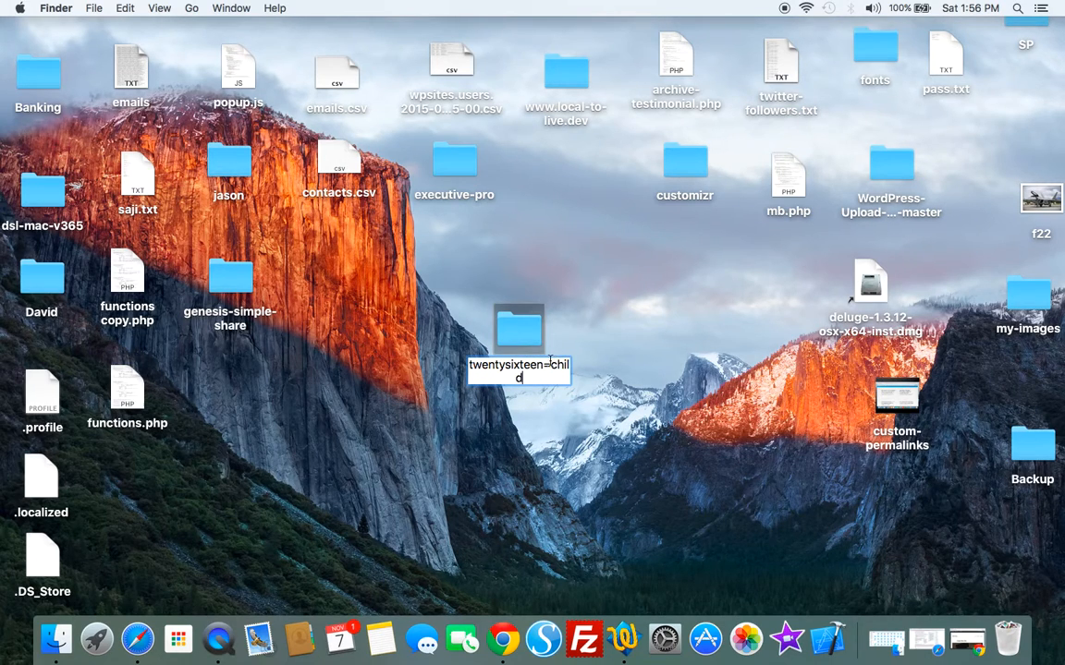
key("Return")
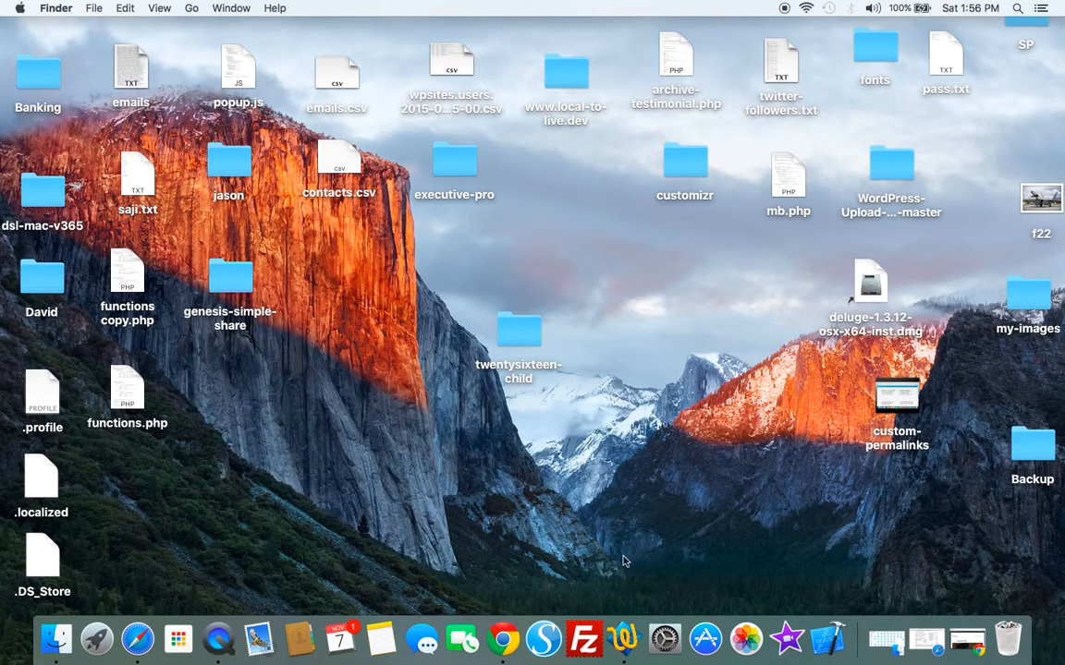
mouse_move(624, 639)
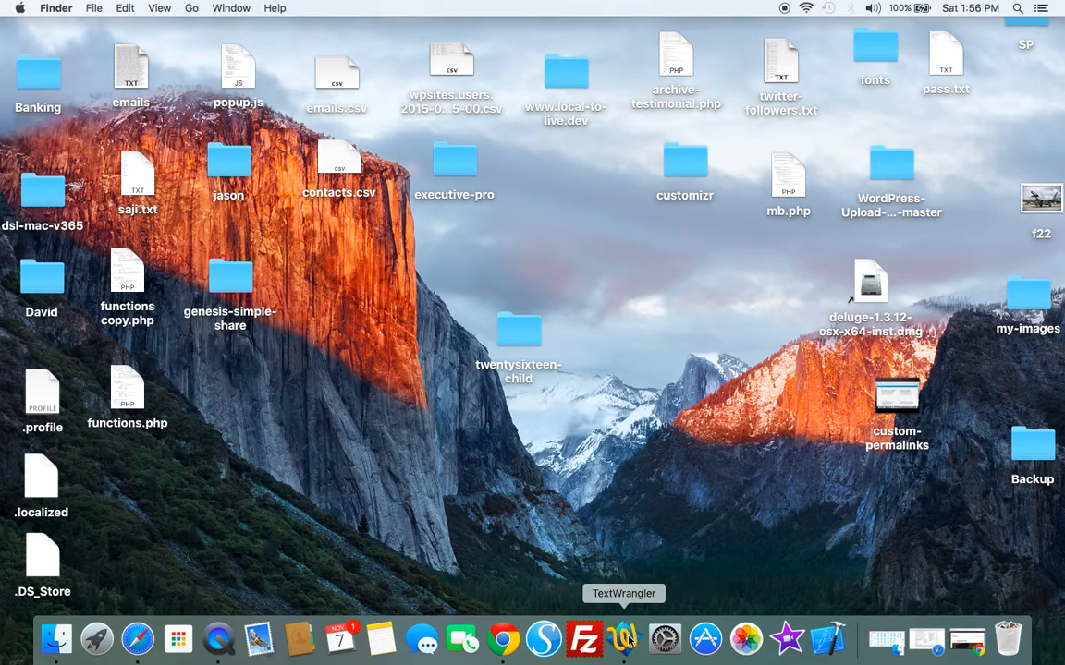
Launch TextWrangler with a blank document and revisit the Codex guide steps.
left_click(622, 638)
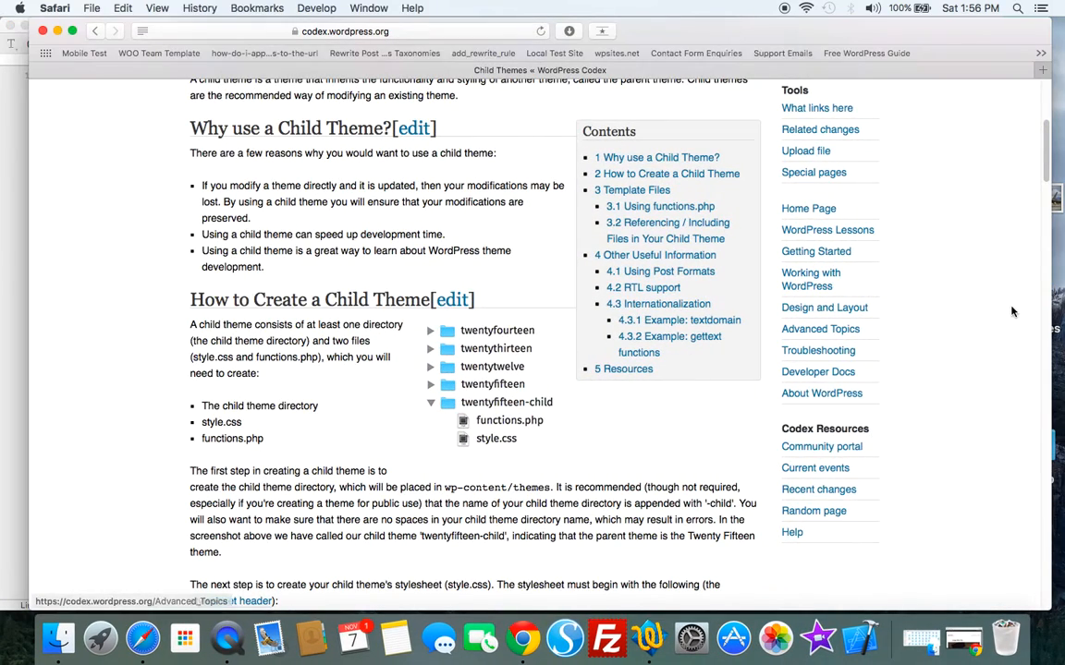
scroll("down", 3)
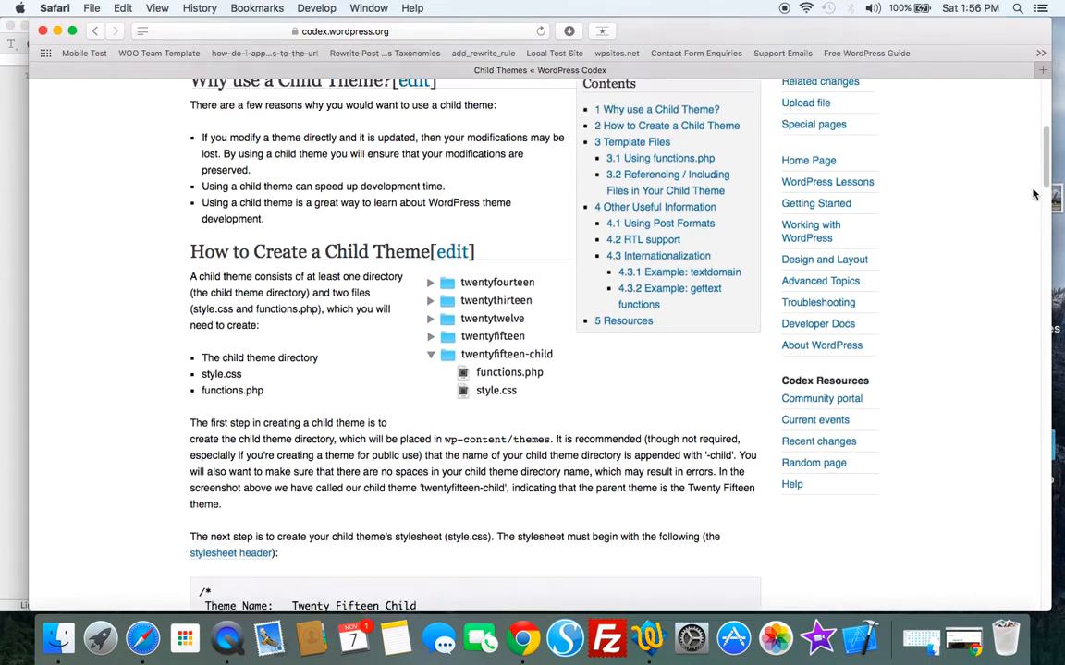
scroll("down", 3)
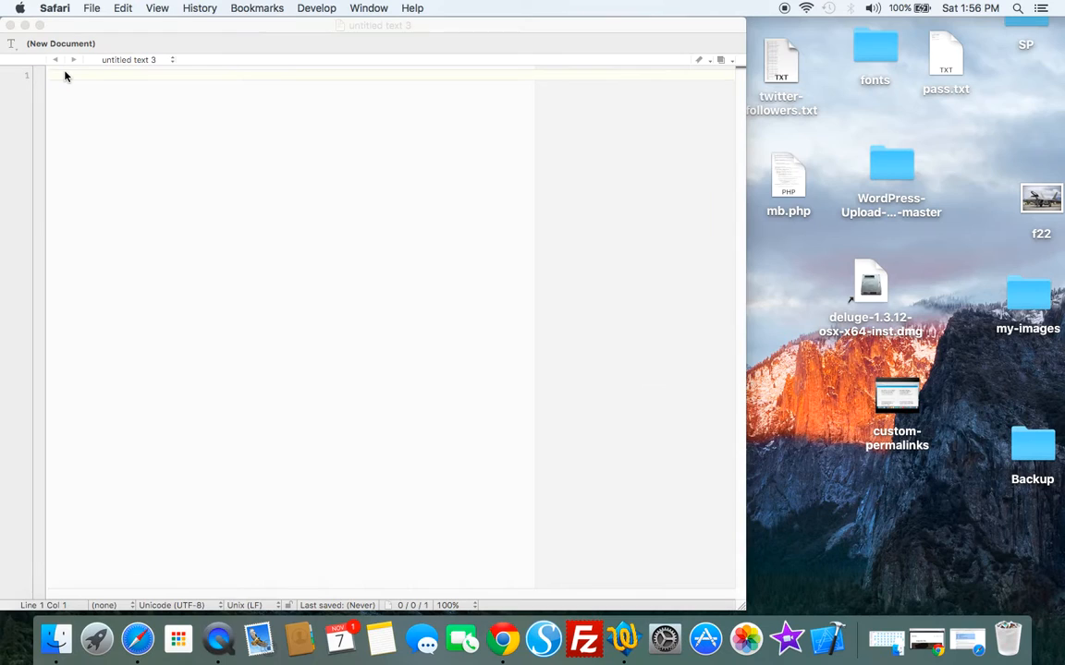
Paste the child theme header comment and save it to the Desktop as style.css.
right_click(77, 78)
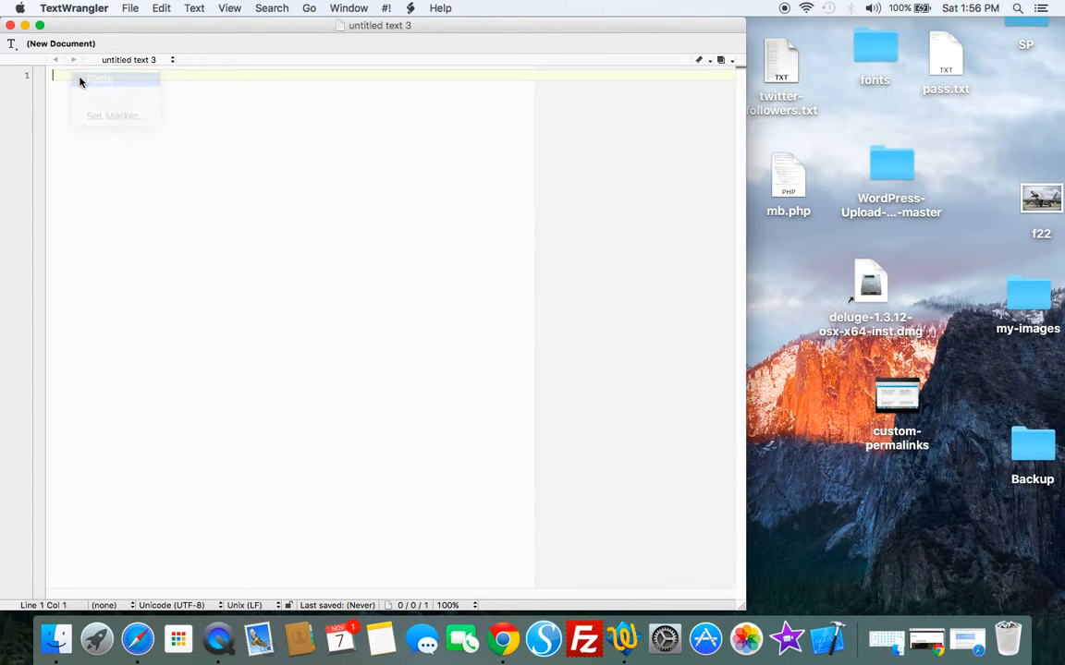
left_click(130, 7)
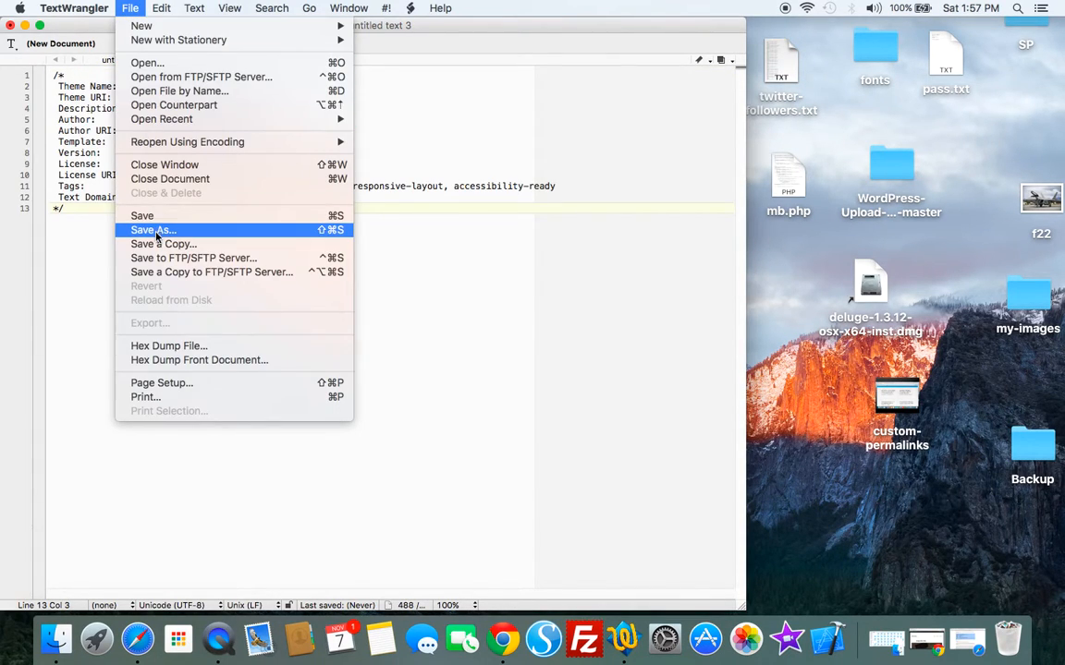
left_click(153, 229)
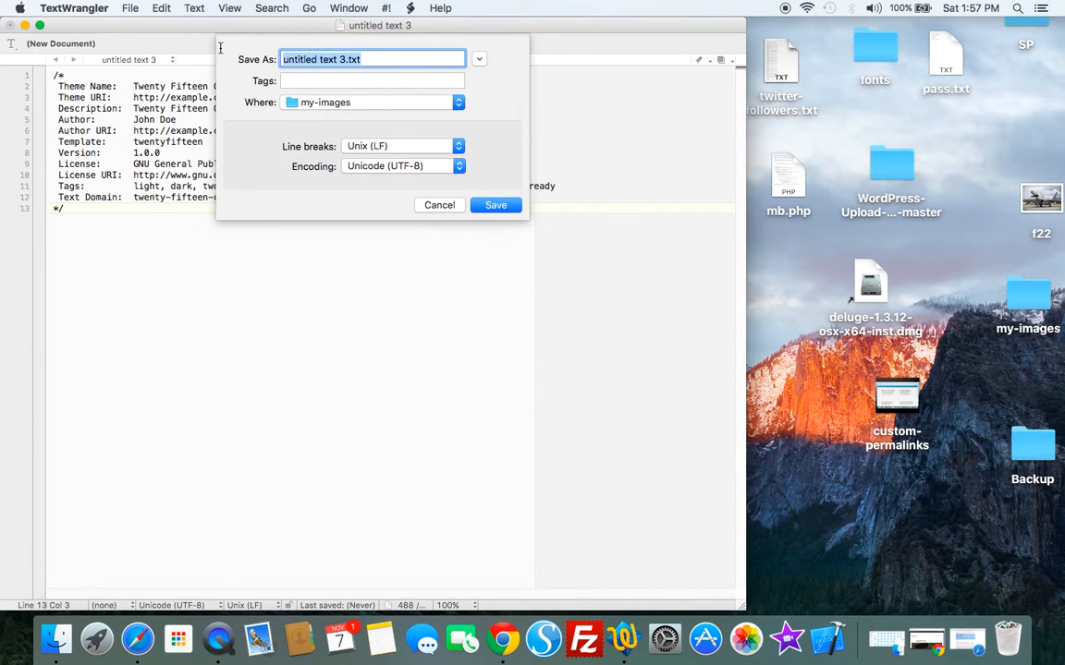
type("style.css")
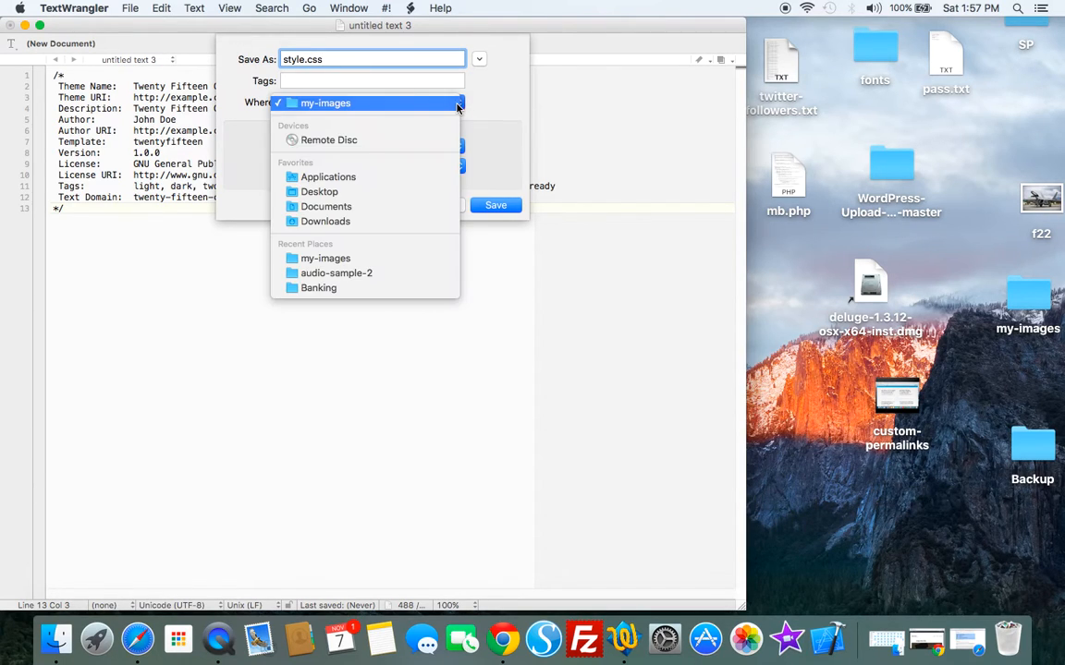
left_click(318, 190)
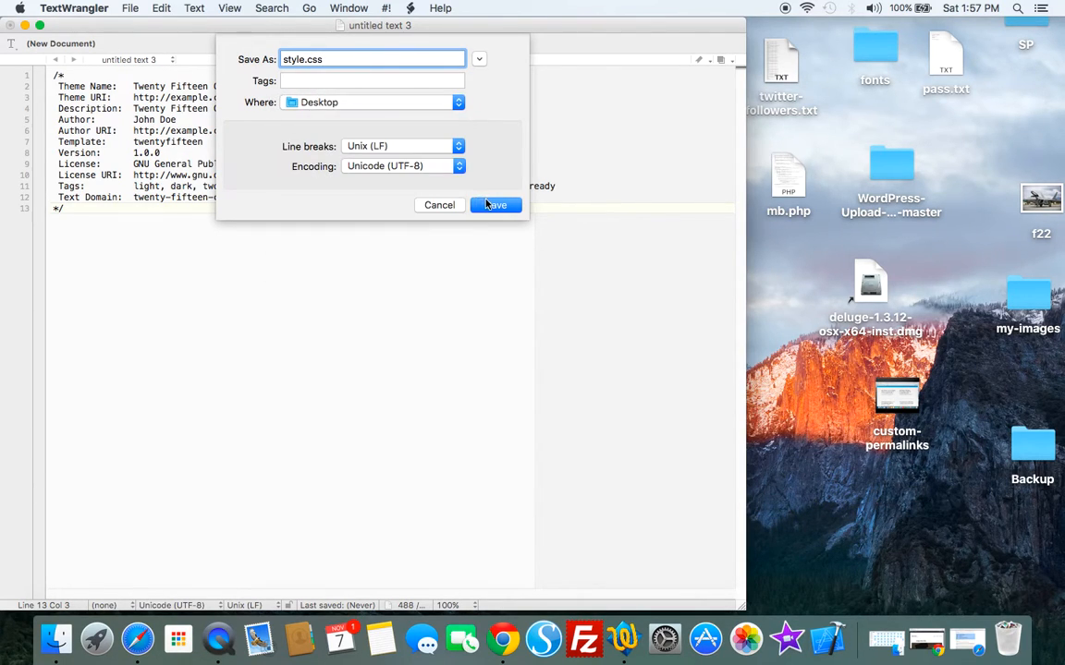
left_click(495, 205)
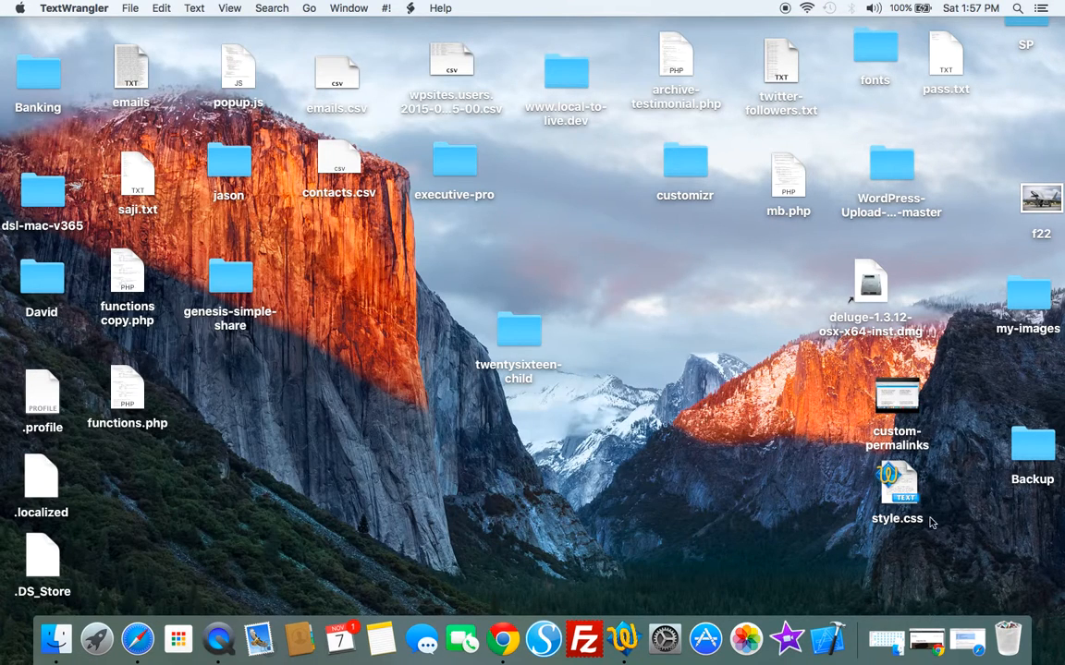
Move style.css into the twentysixteen-child folder and reopen it for editing.
left_click_drag(897, 484, 625, 410)
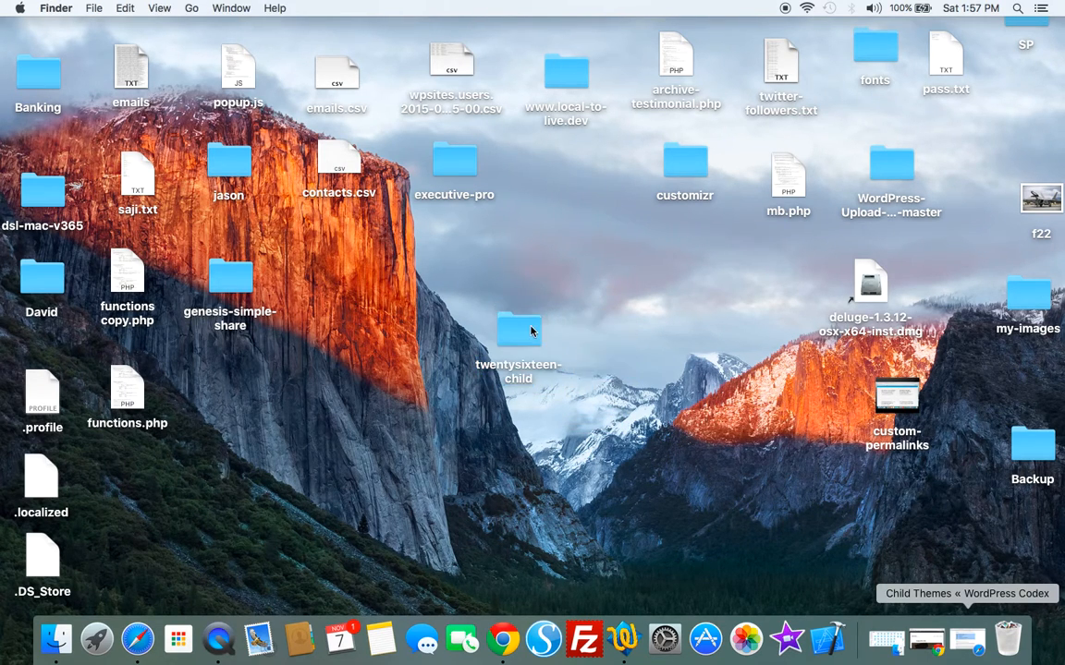
double_click(517, 329)
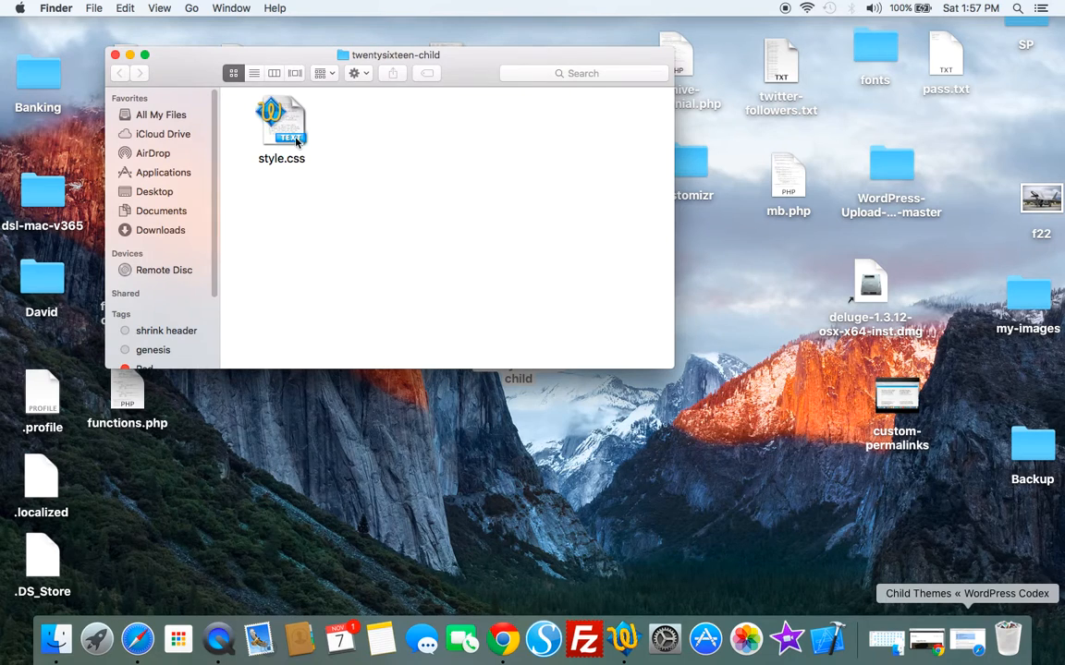
double_click(281, 120)
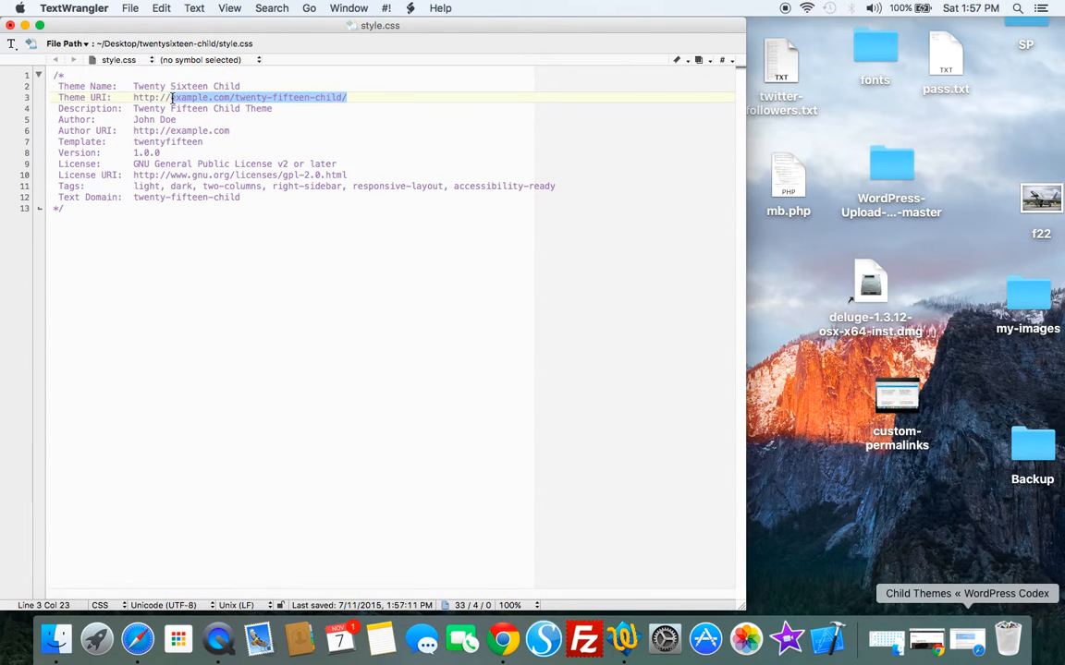
Set the Theme URI to wpsites.net and the description to Twenty Sixteen Child Theme.
type("wpsites.")
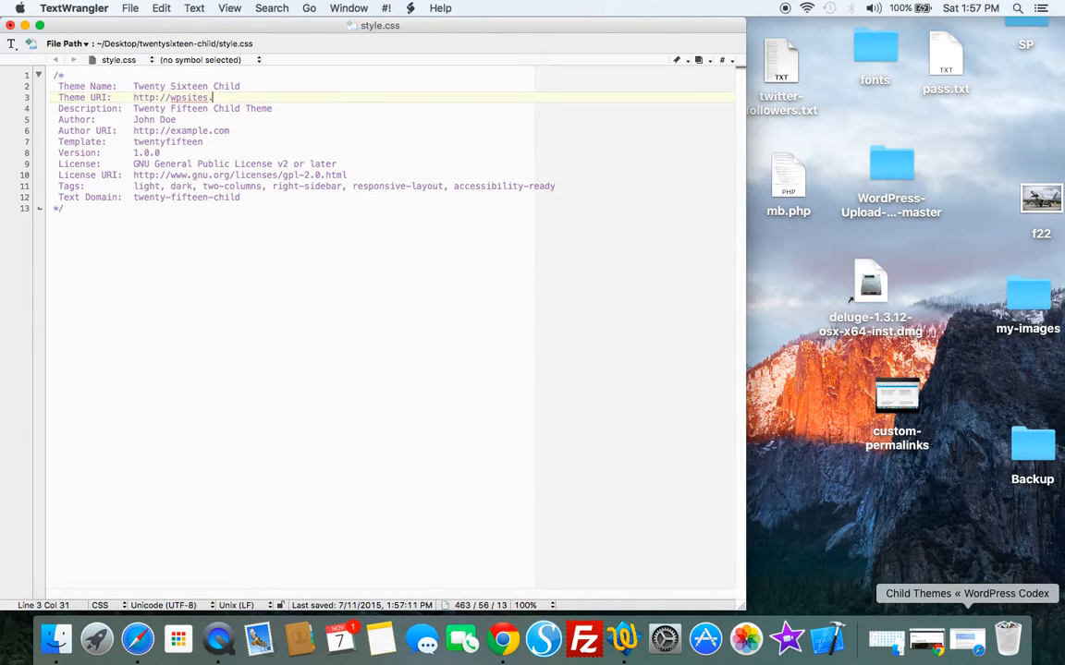
type("net")
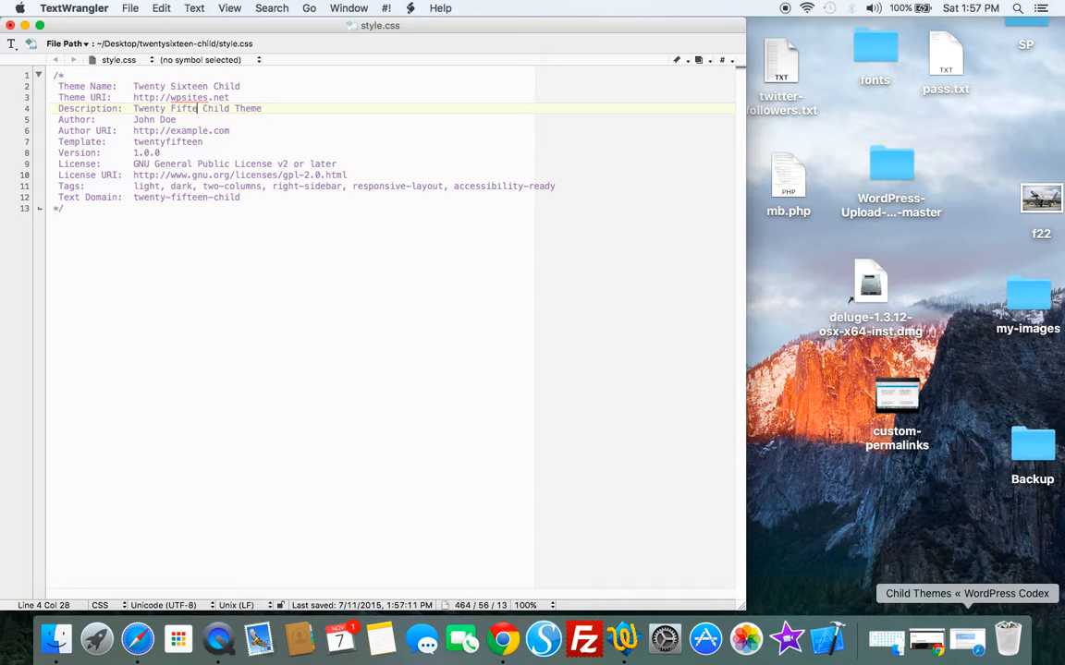
key("backspace")
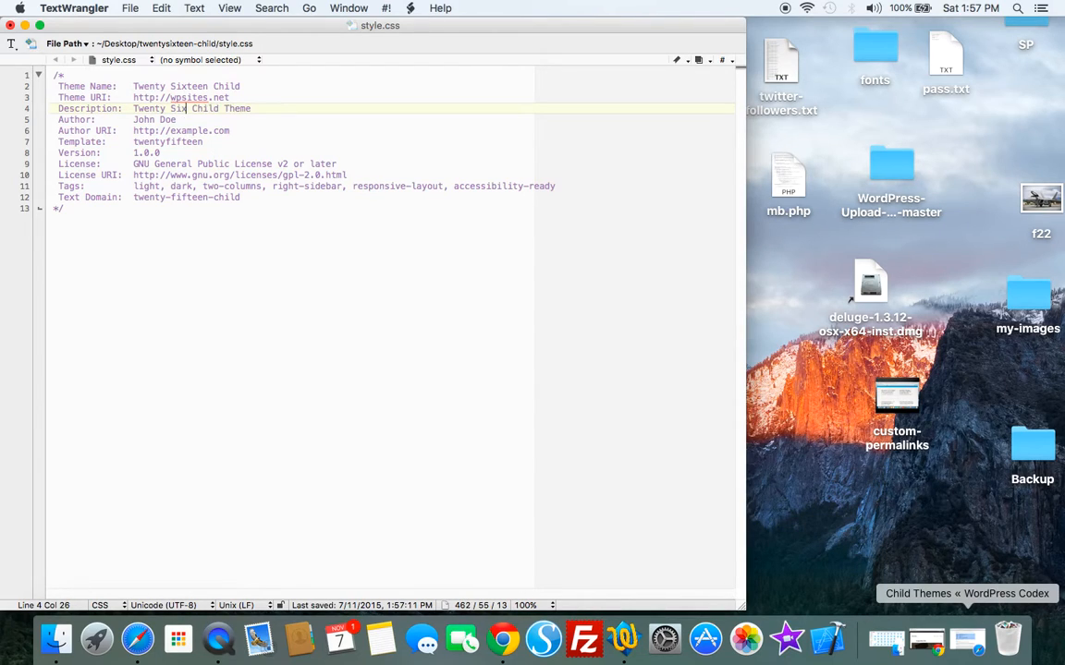
type("teen")
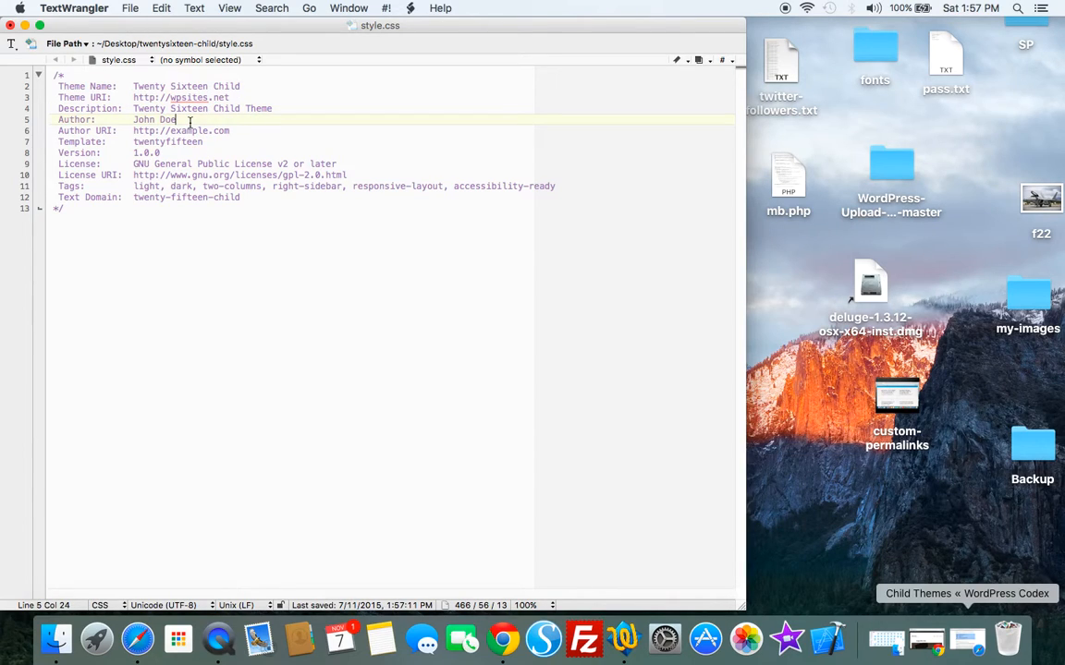
Set author Brad Dalton, author URI wpsites.net and Template twentysixteen in the header.
key("backspace")
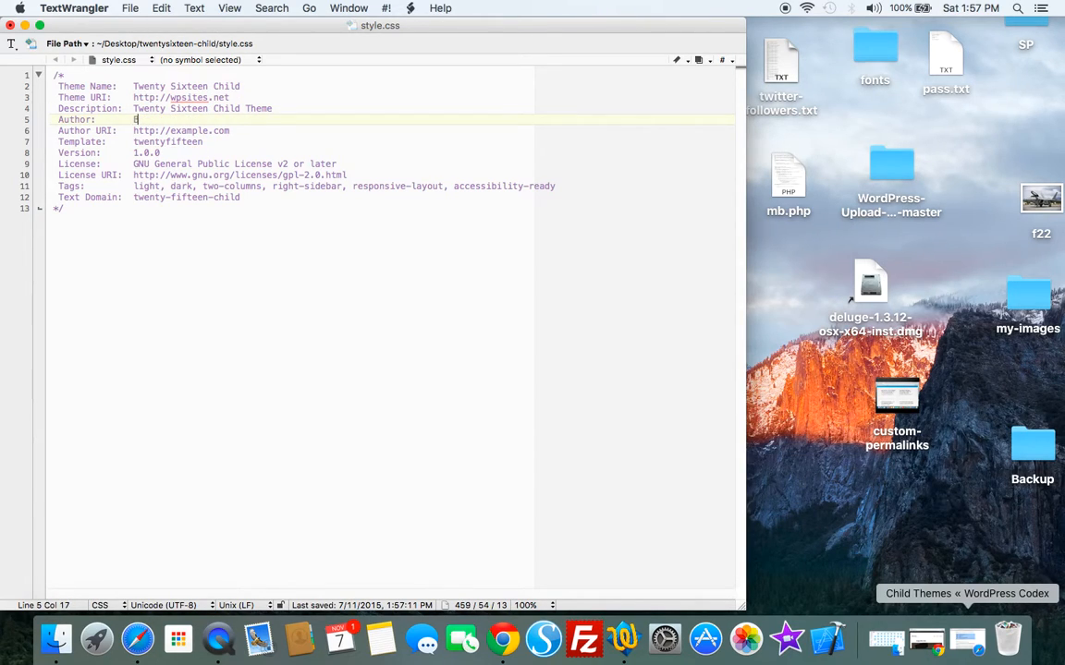
type("Brad Dalton")
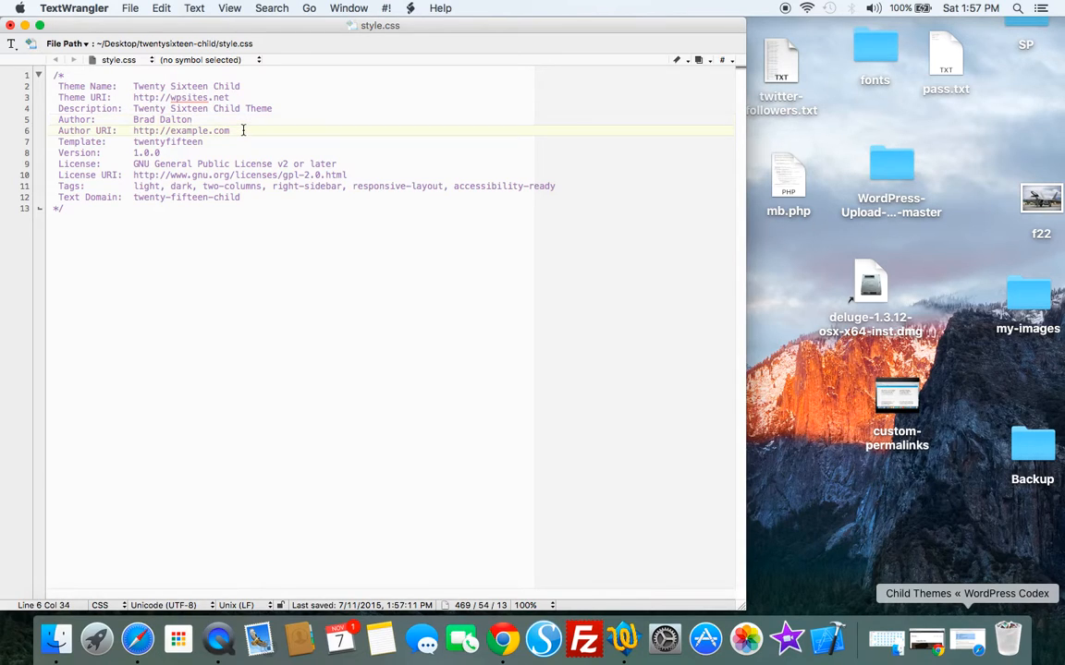
key("Backspace")
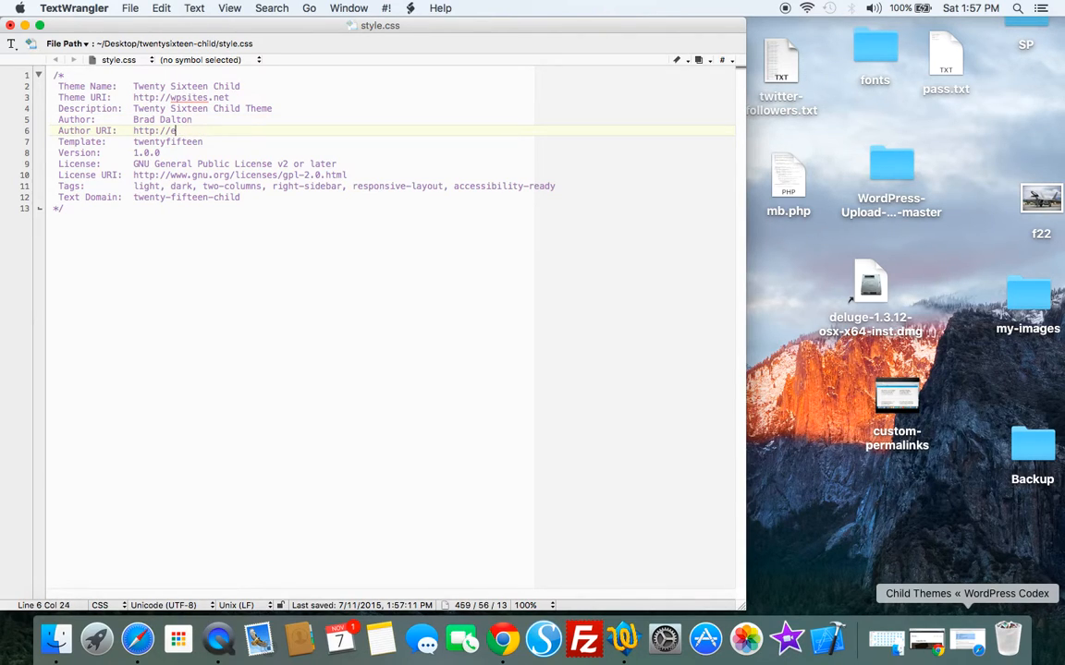
type("wpsites.")
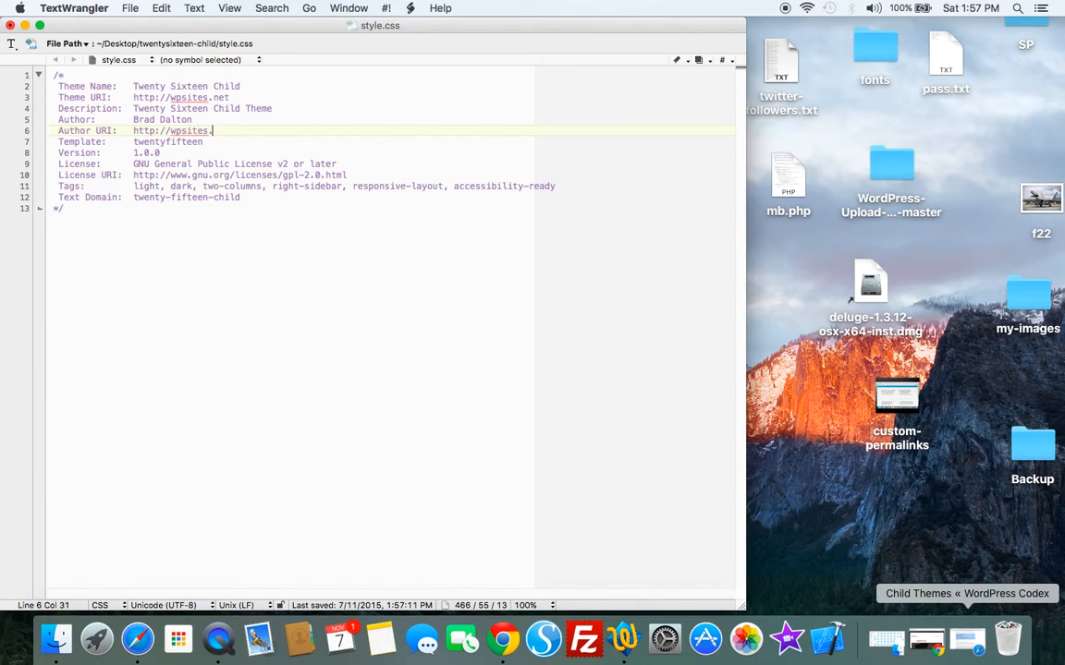
type("net")
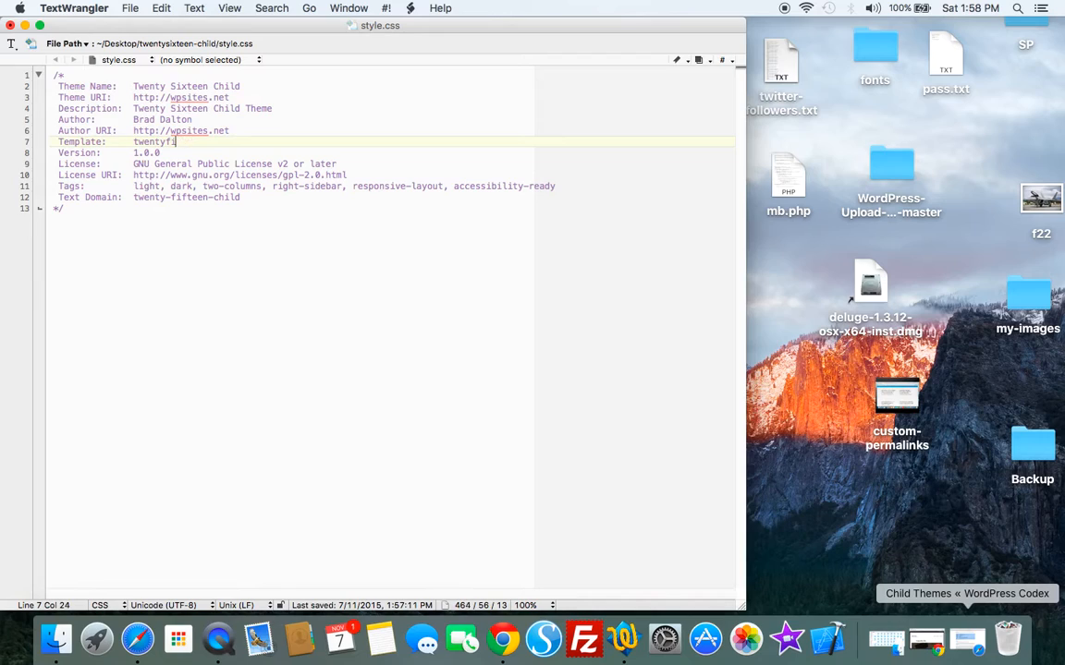
key("backspace")
type("s")
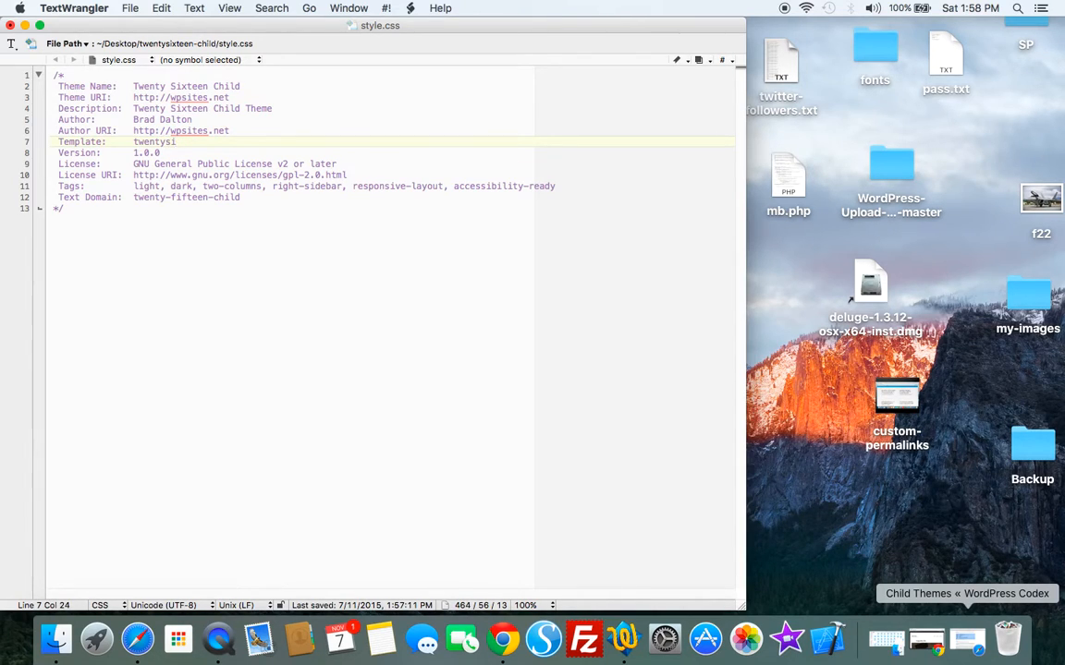
type("xteen")
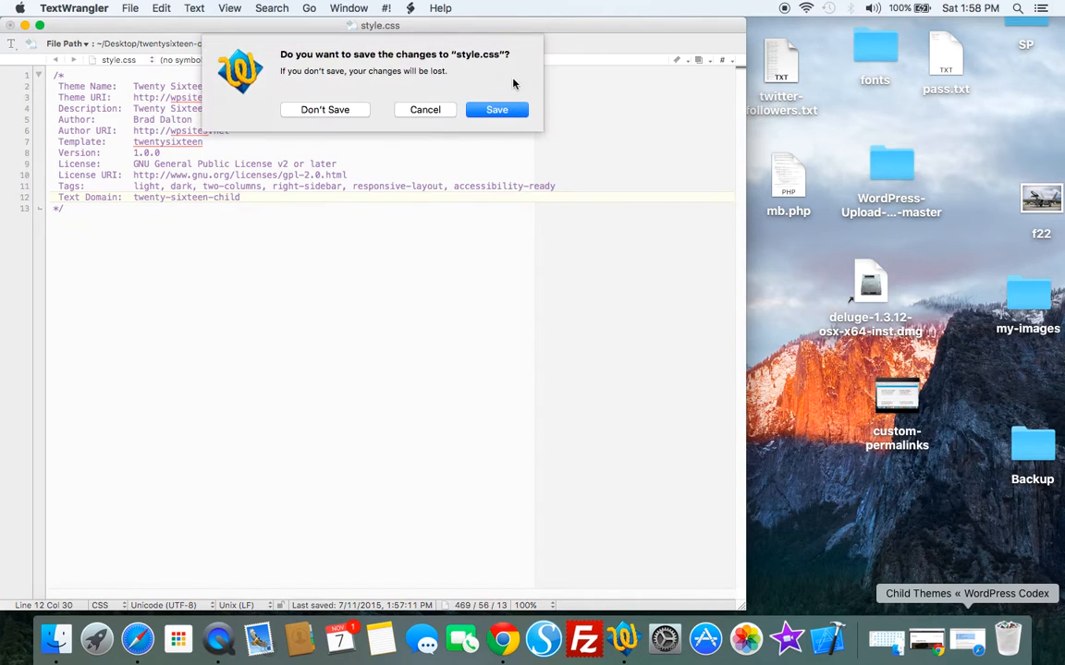
Save the edited style.css and scroll the Codex page to the functions.php enqueue code.
left_click(326, 109)
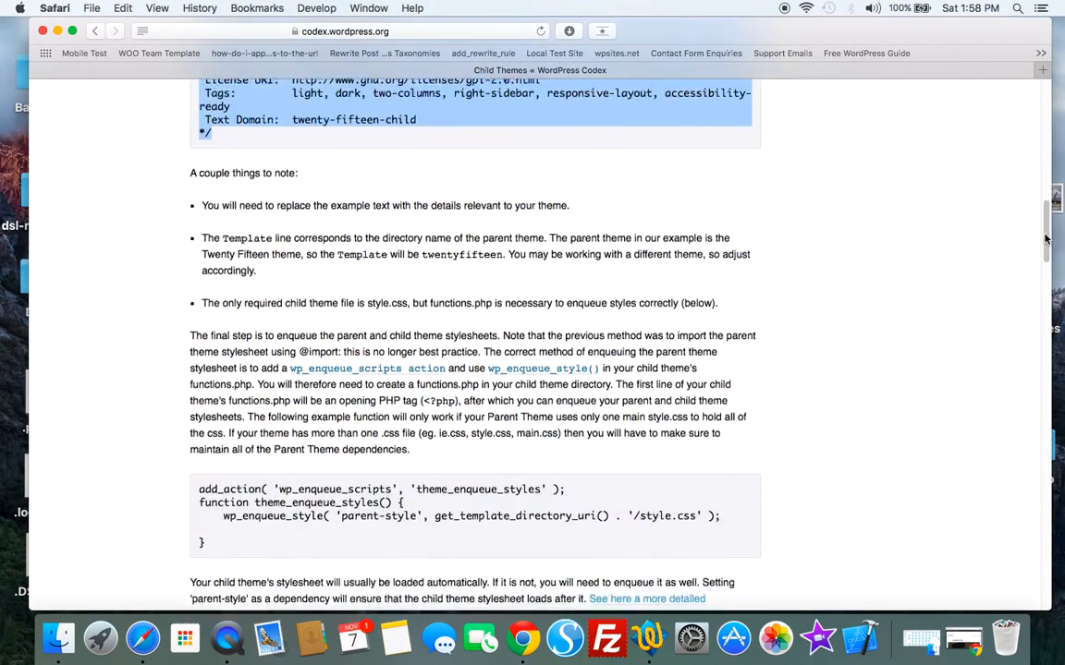
scroll("down", 3)
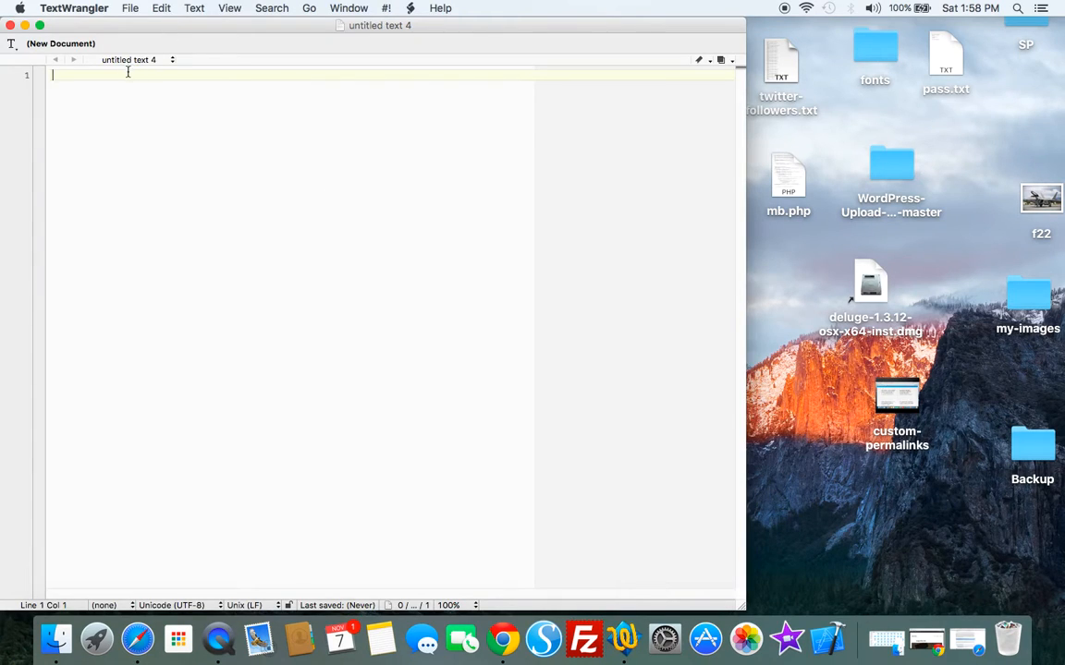
Paste the parent-style enqueue function with a <?php tag and attempt saving as functions.php.
left_click(129, 7)
type("<?")
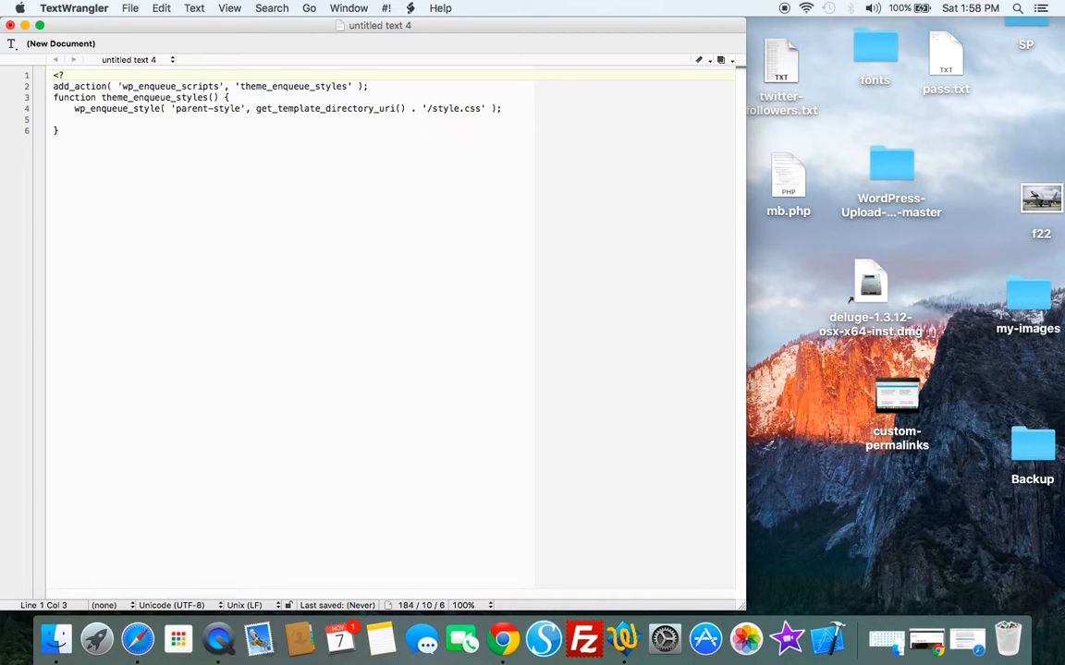
type("php")
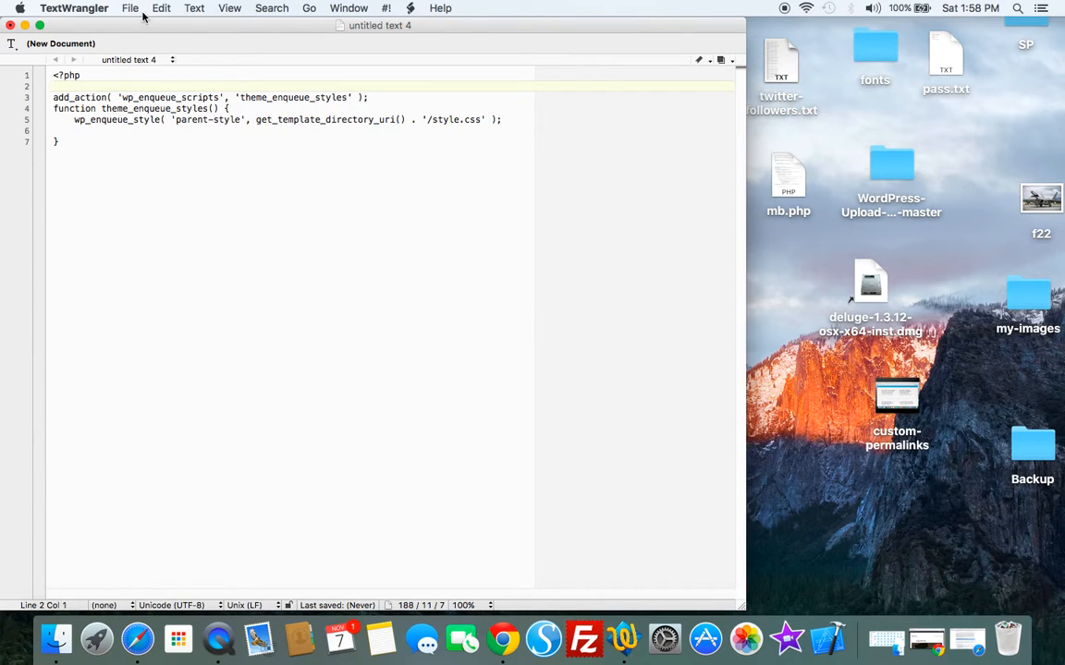
left_click(129, 8)
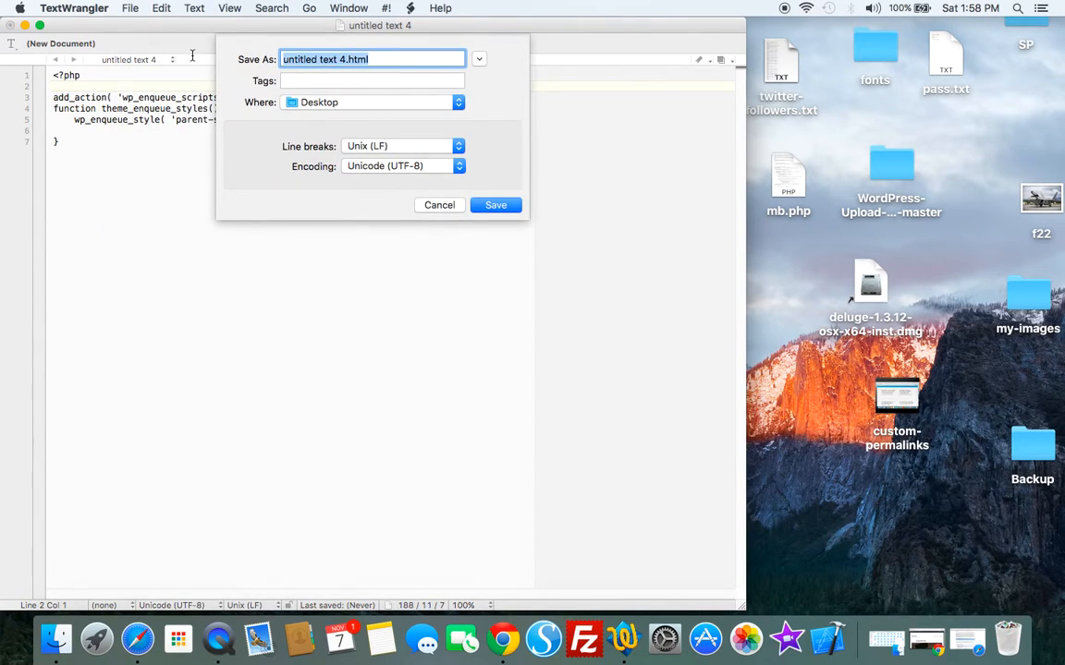
type("functions")
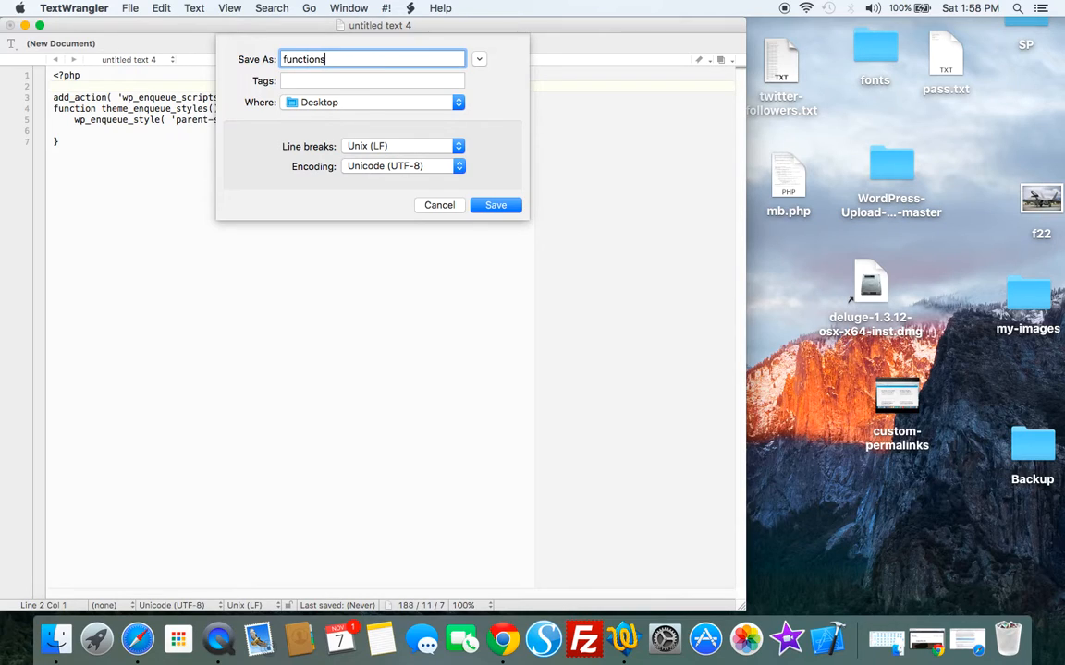
type(".php")
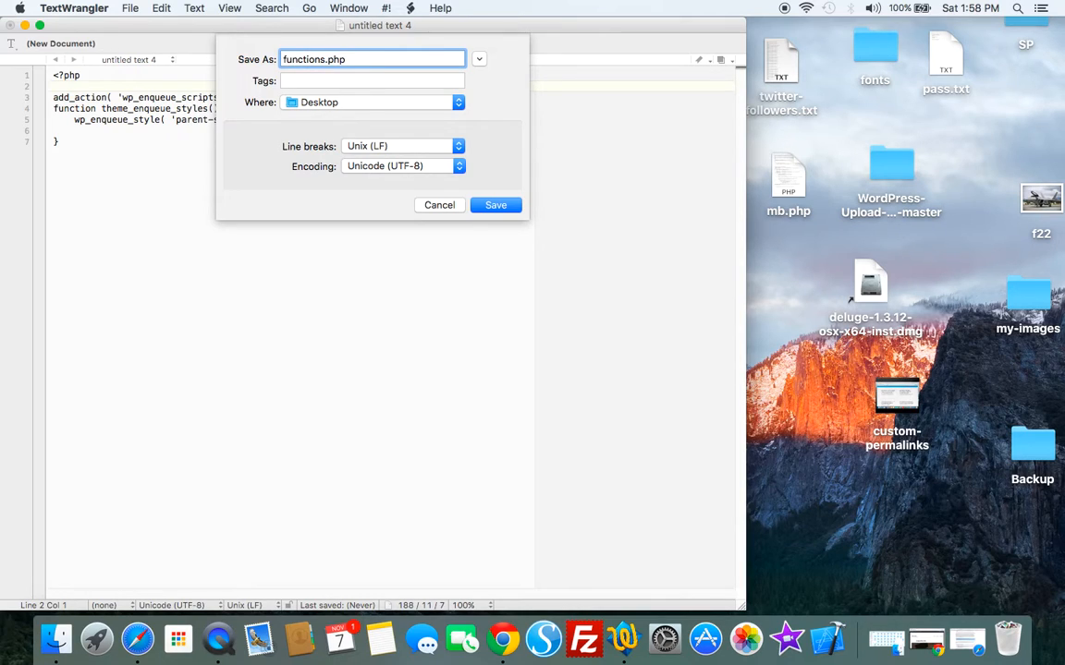
left_click(495, 205)
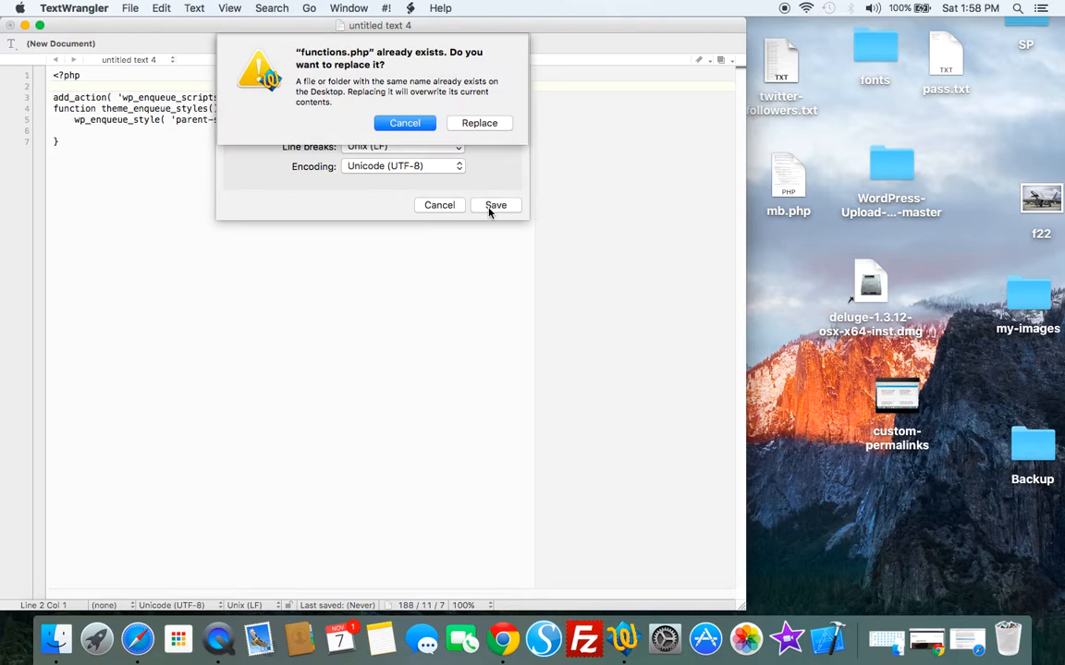
mouse_move(405, 122)
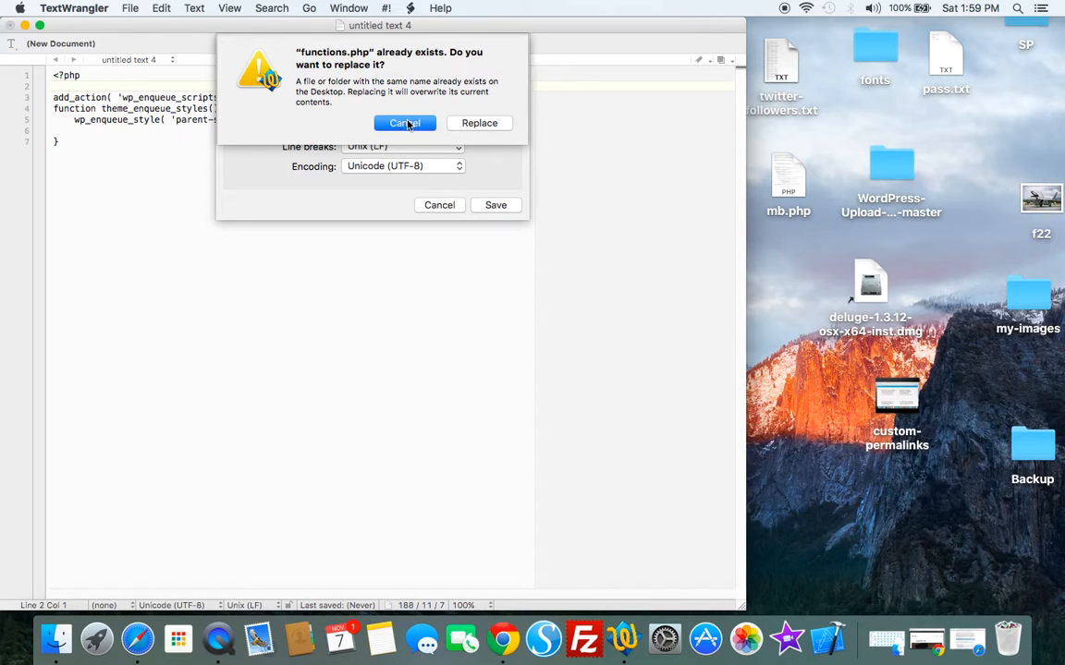
Decline replacing the existing file and save under the temporary name functions.php.q.
left_click(405, 122)
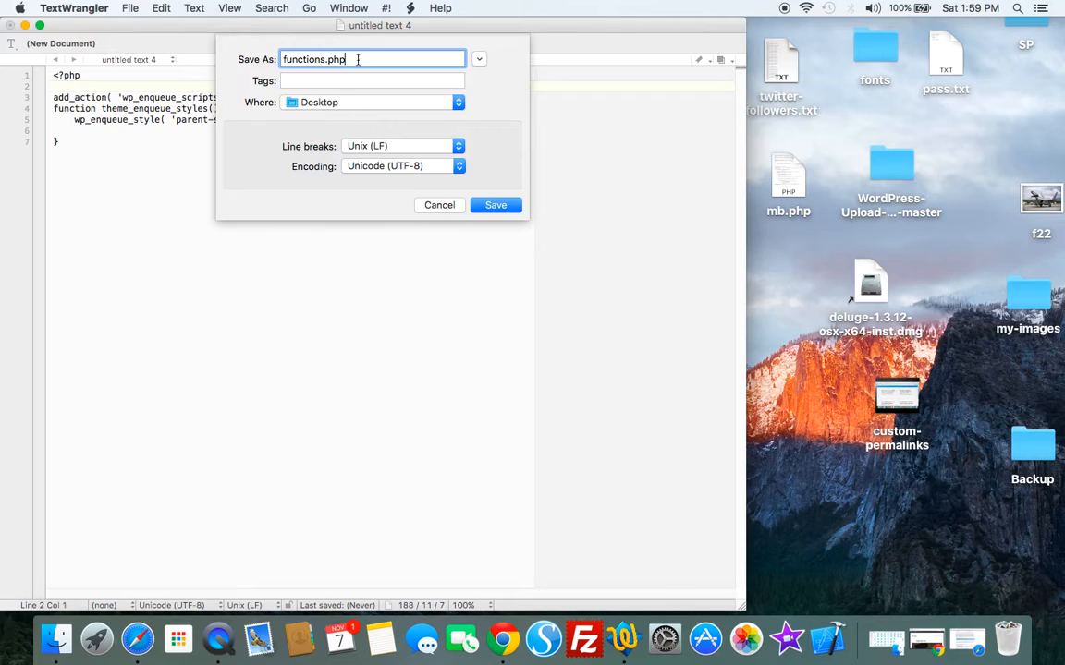
type(".")
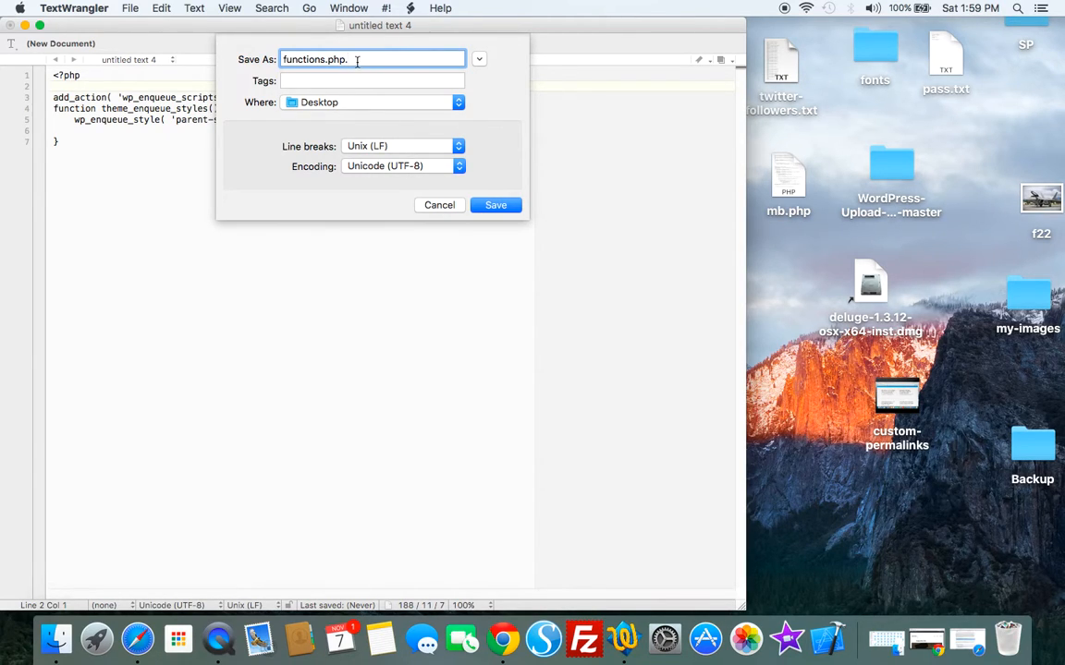
type("q")
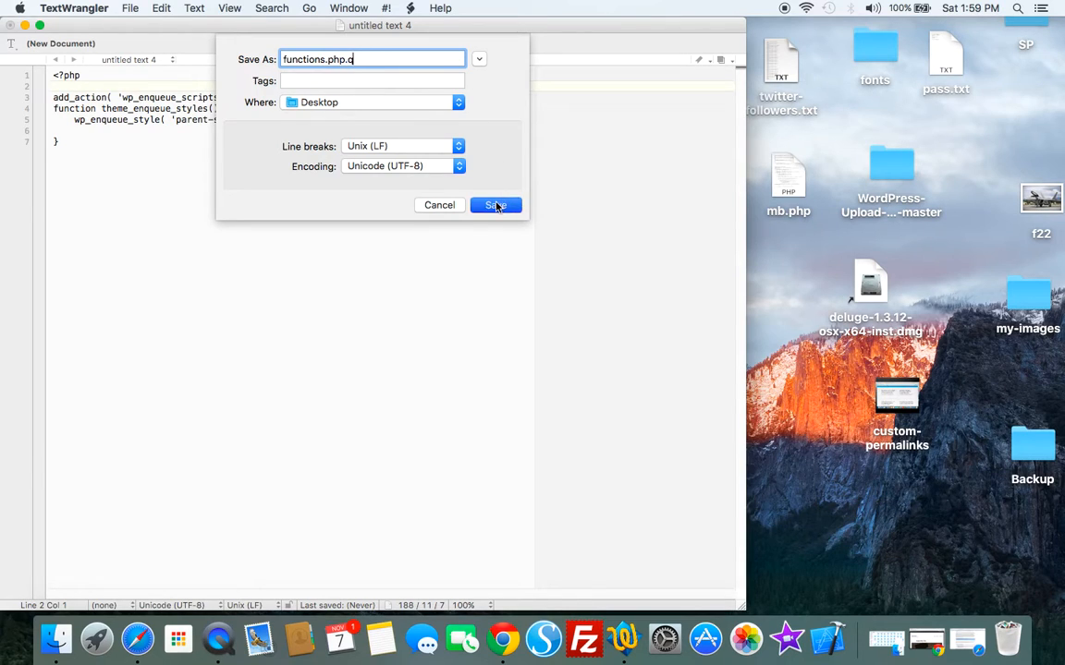
left_click(495, 205)
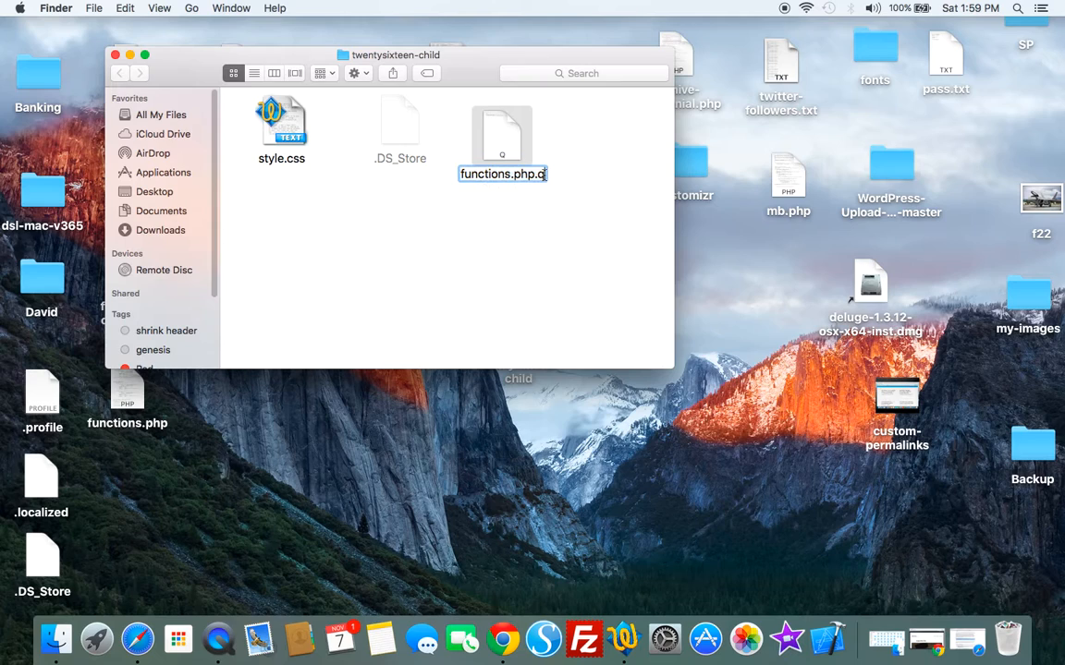
Rename functions.php.q to functions.php in Finder, keeping the .php extension.
key("Backspace")
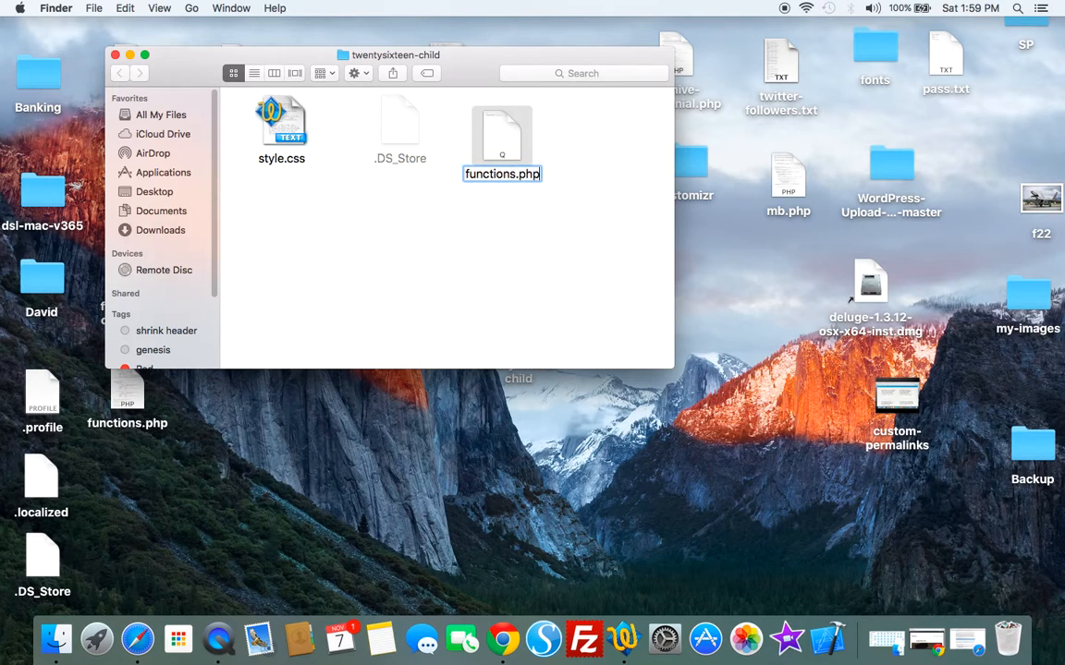
key("Return")
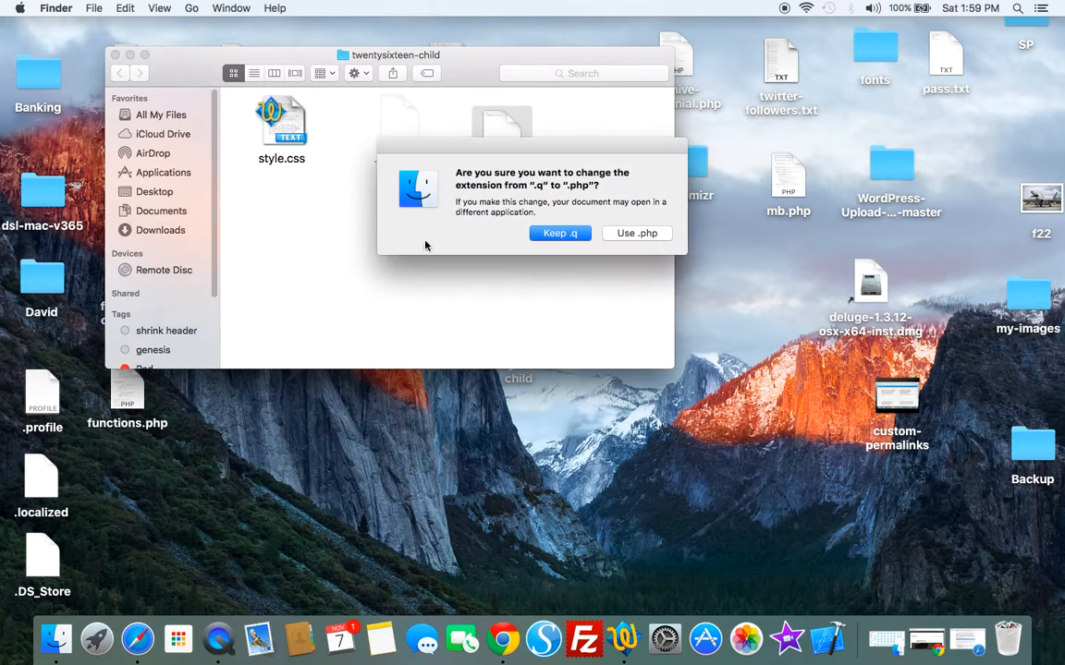
left_click(636, 233)
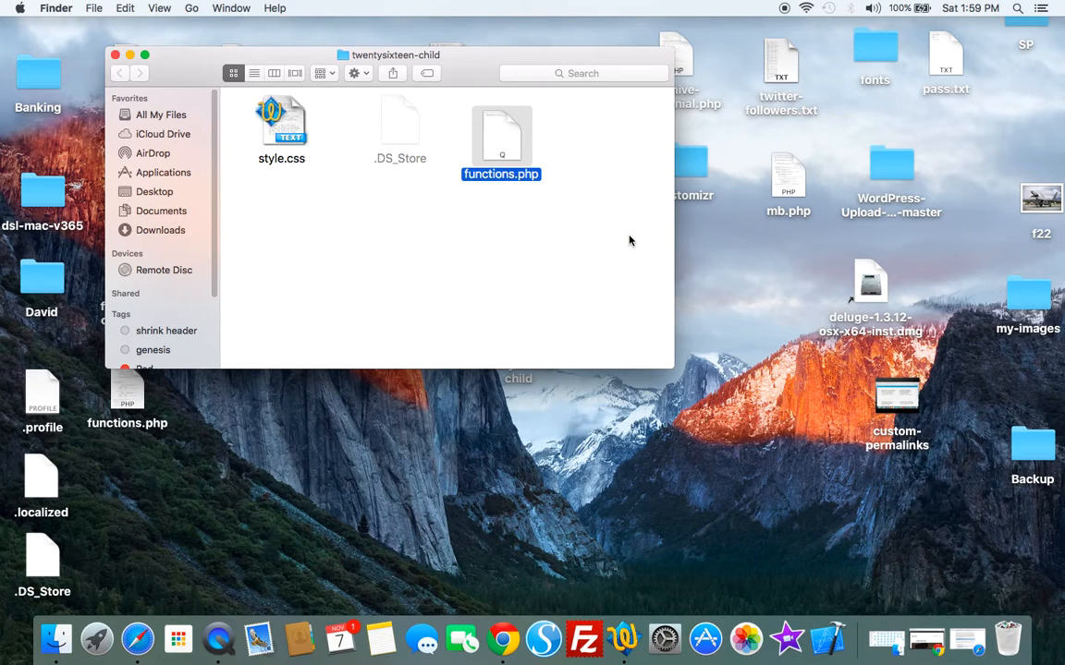
Reopen functions.php and the child style.css in TextWrangler.
double_click(501, 139)
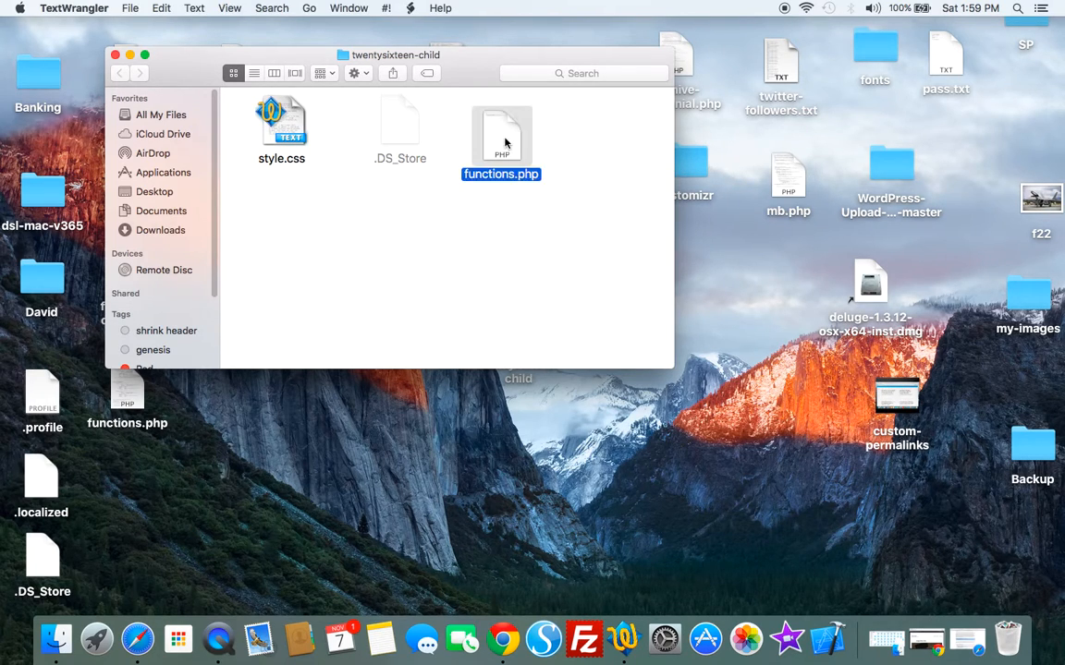
double_click(501, 139)
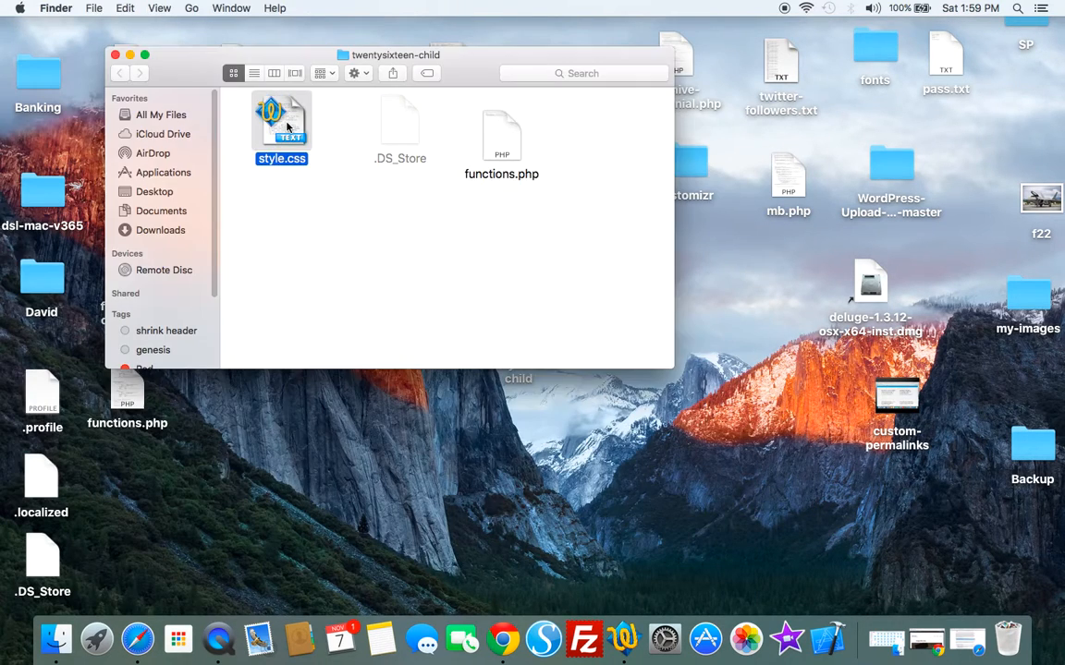
double_click(281, 121)
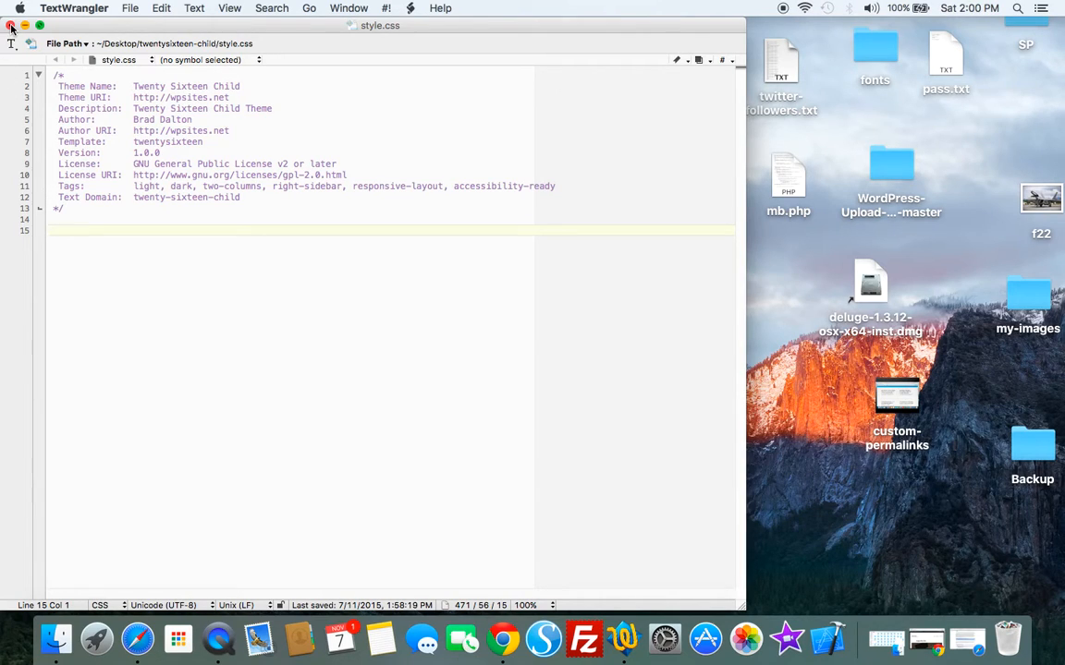
Save and close style.css, then close the child theme Finder window.
left_click(11, 26)
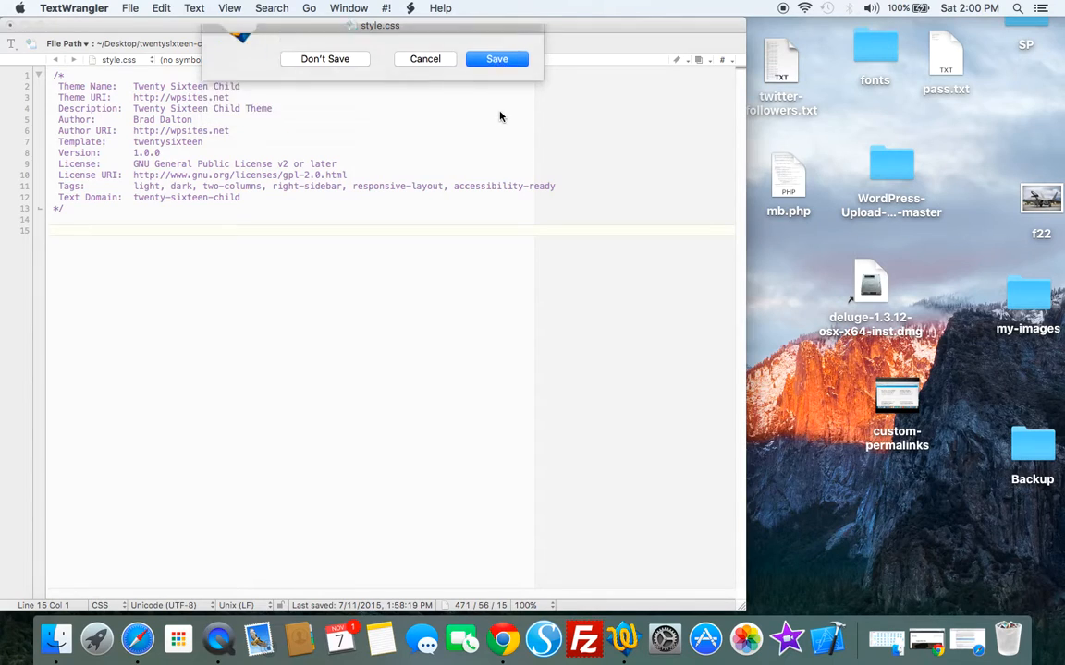
left_click(326, 57)
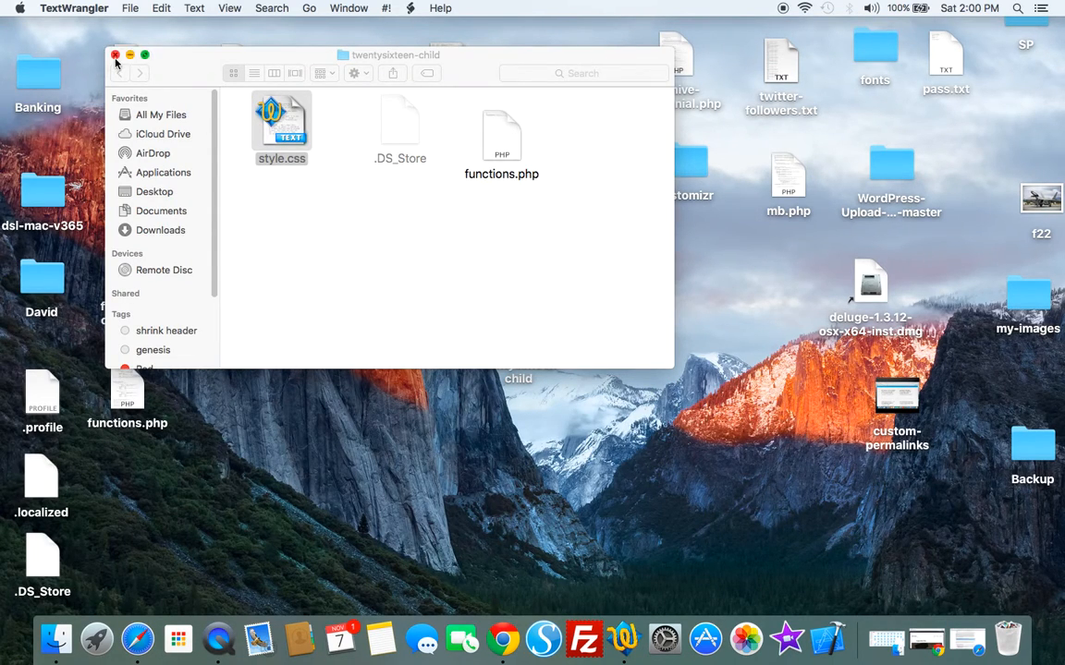
left_click(115, 56)
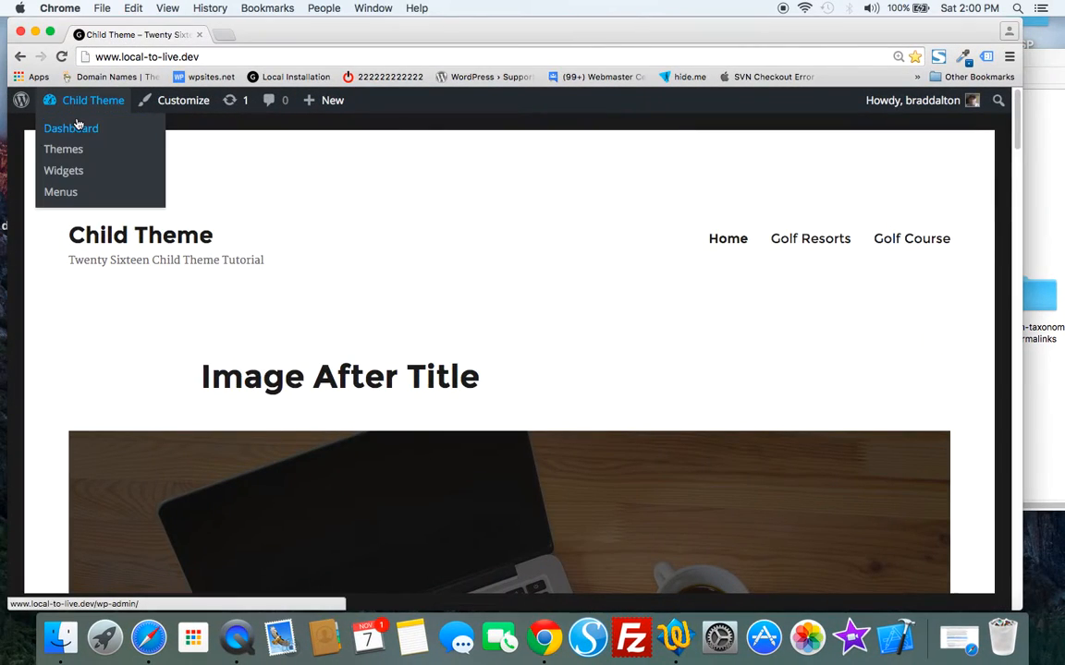
Activate the Twenty Sixteen Child theme from the Themes page and visit the site.
left_click(63, 148)
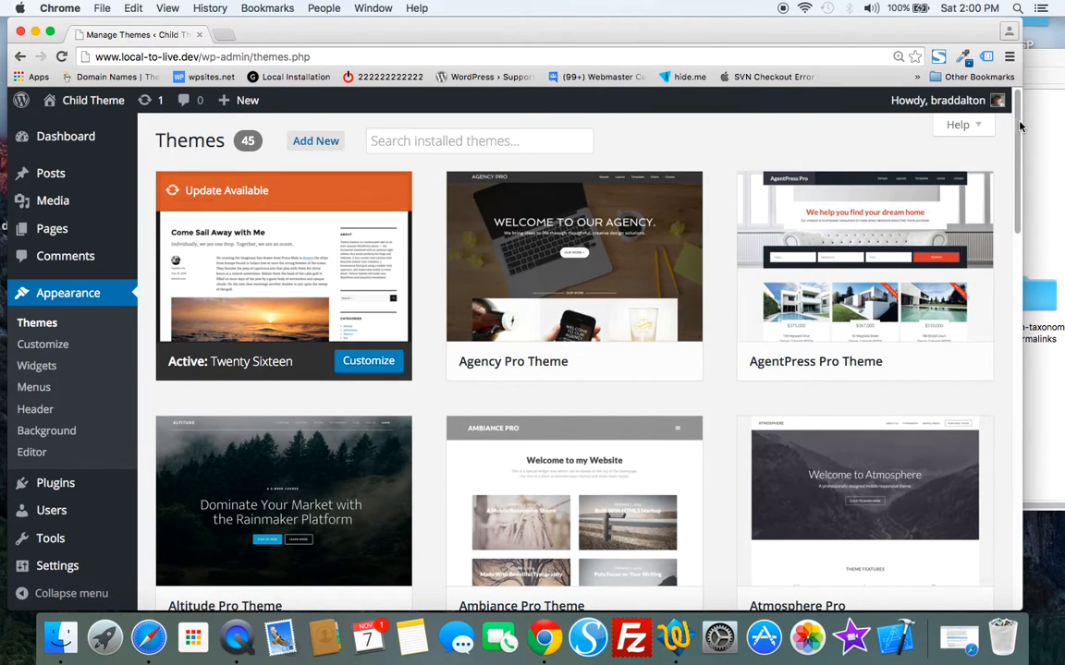
scroll("down", 3)
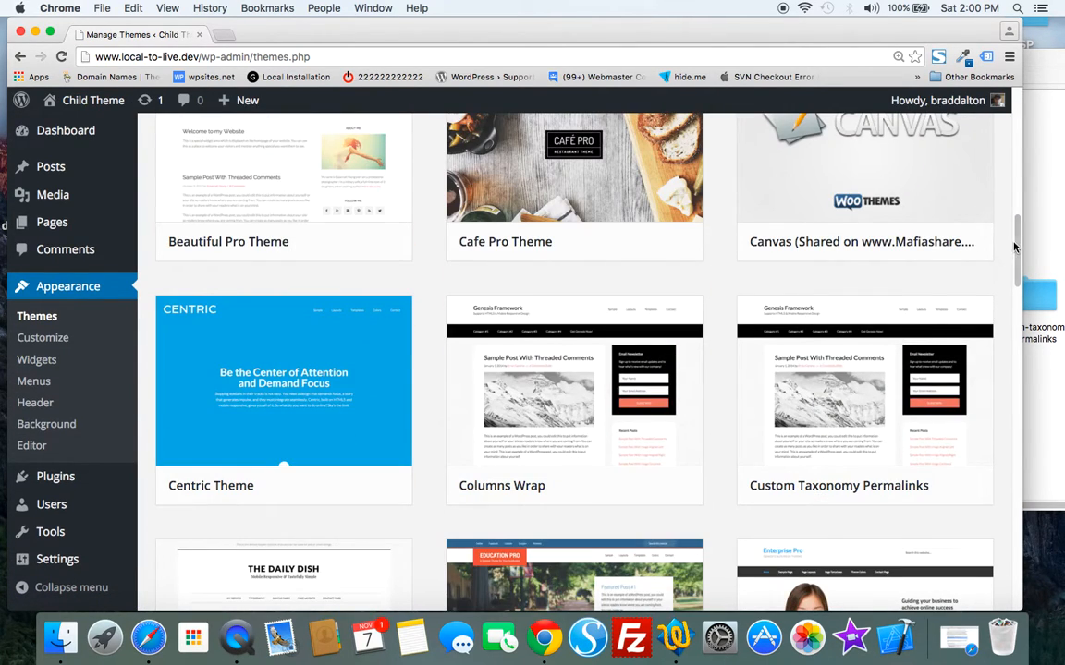
scroll("down", 3)
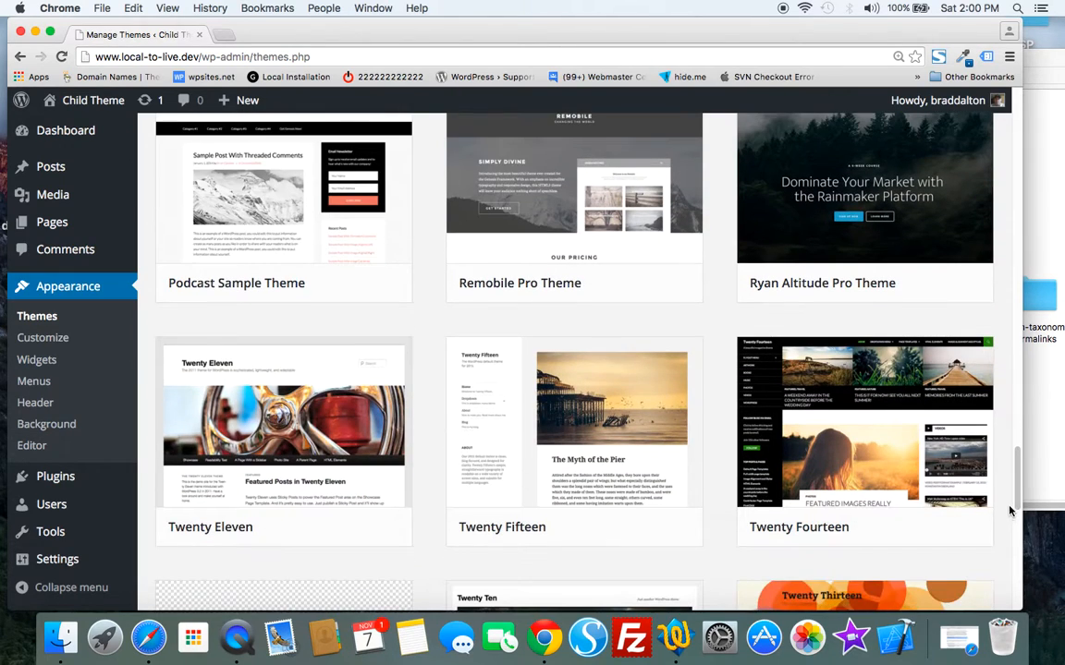
scroll("down", 3)
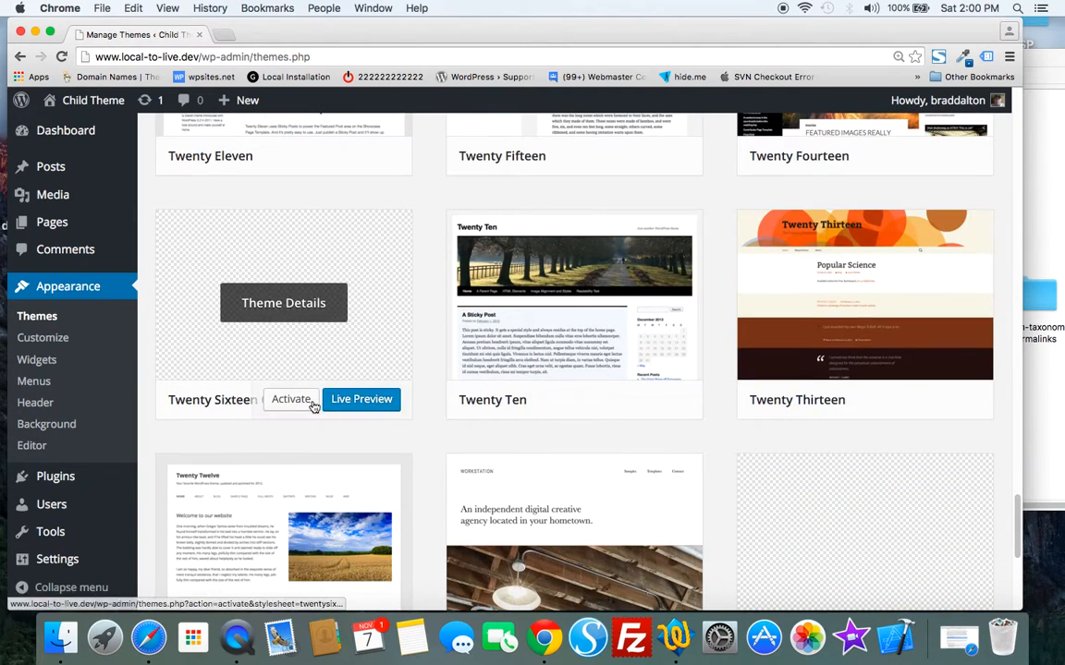
left_click(292, 399)
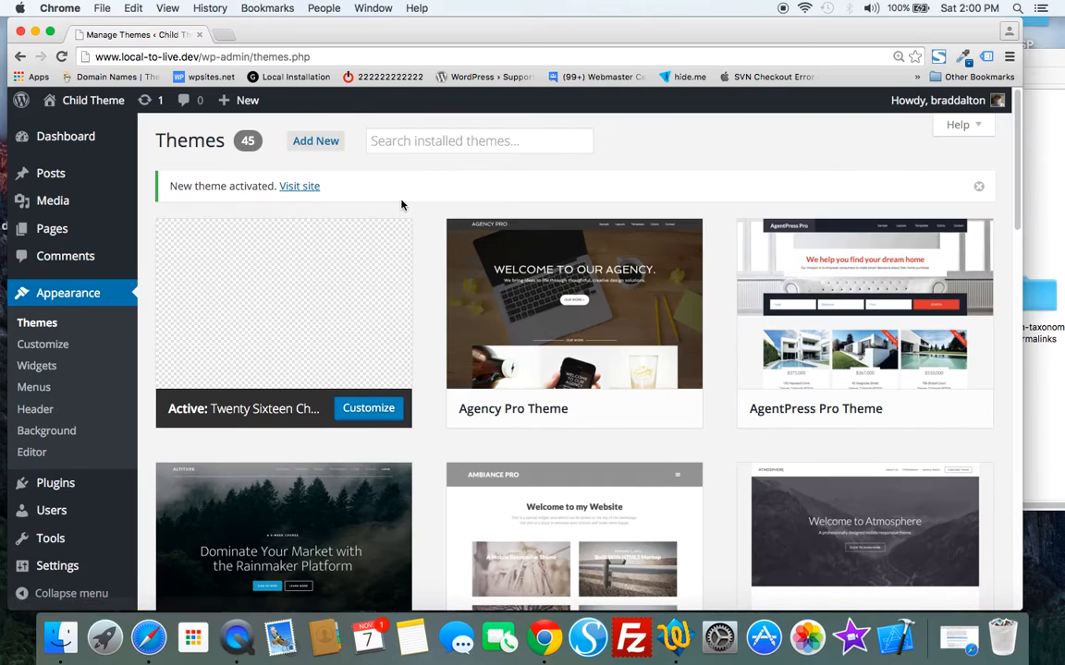
left_click(299, 185)
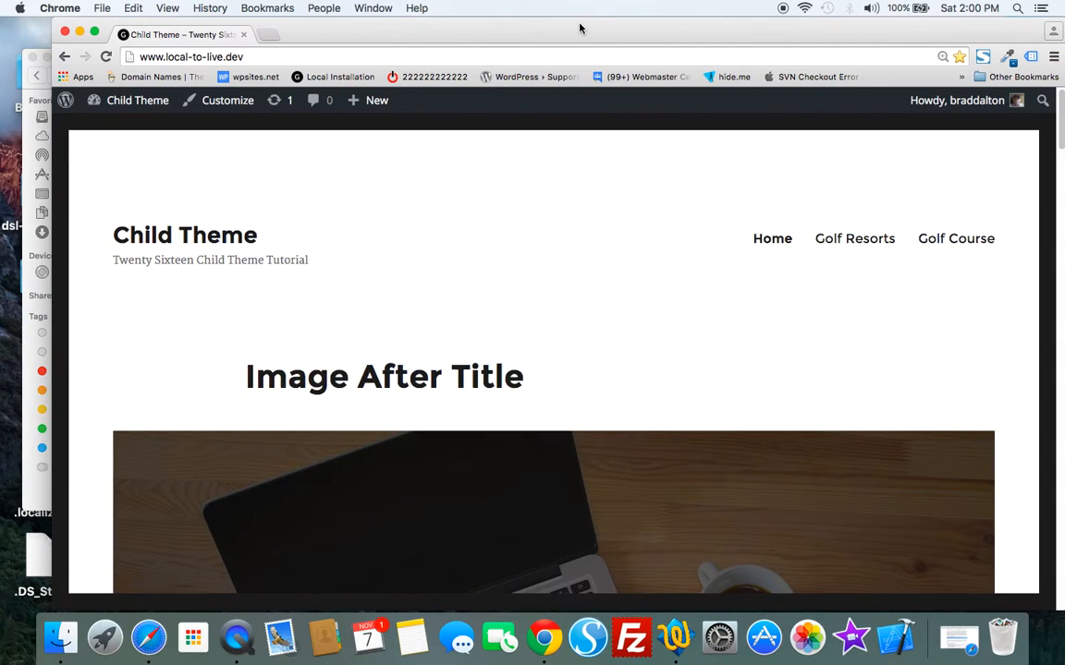
mouse_move(501, 244)
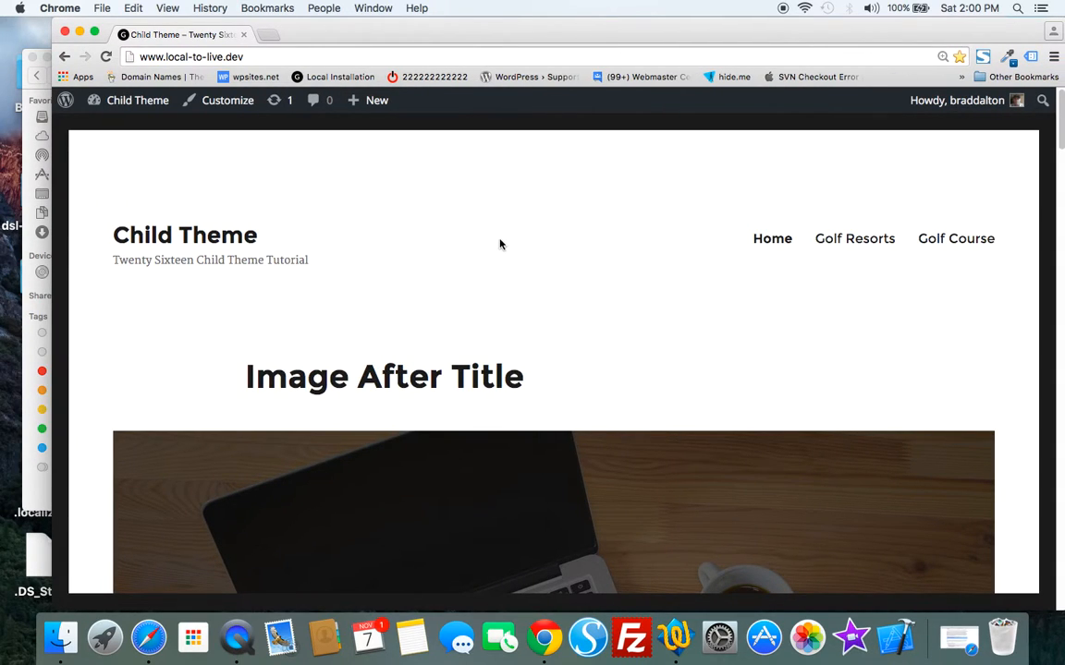
mouse_move(488, 244)
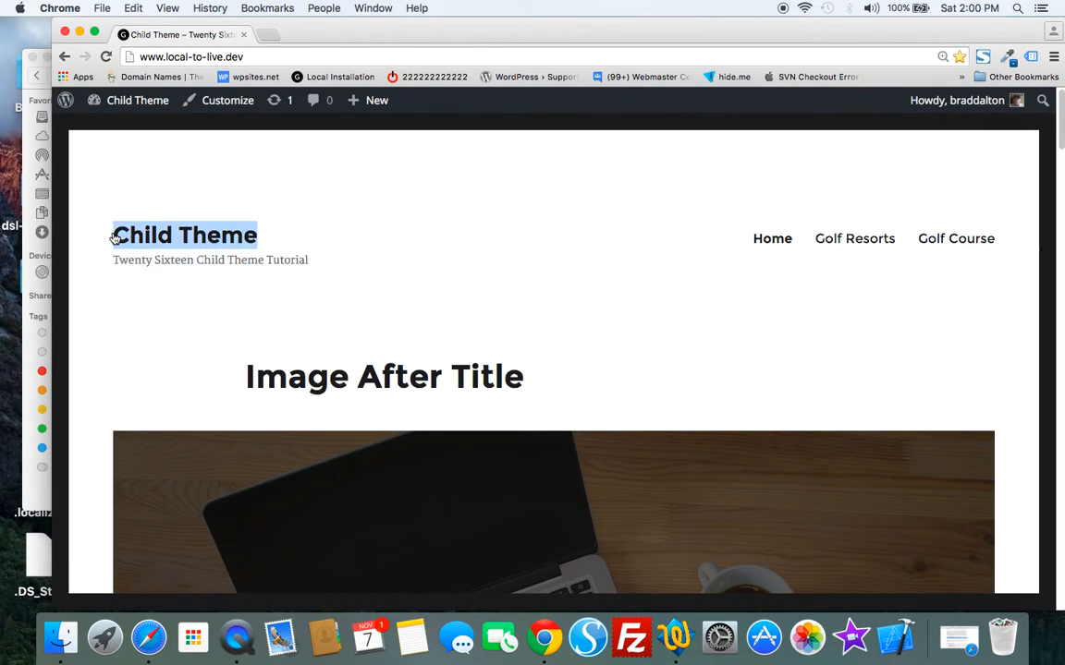
Inspect the site title, copy the parent's .site-title a colour rule, and switch to Finder.
right_click(114, 235)
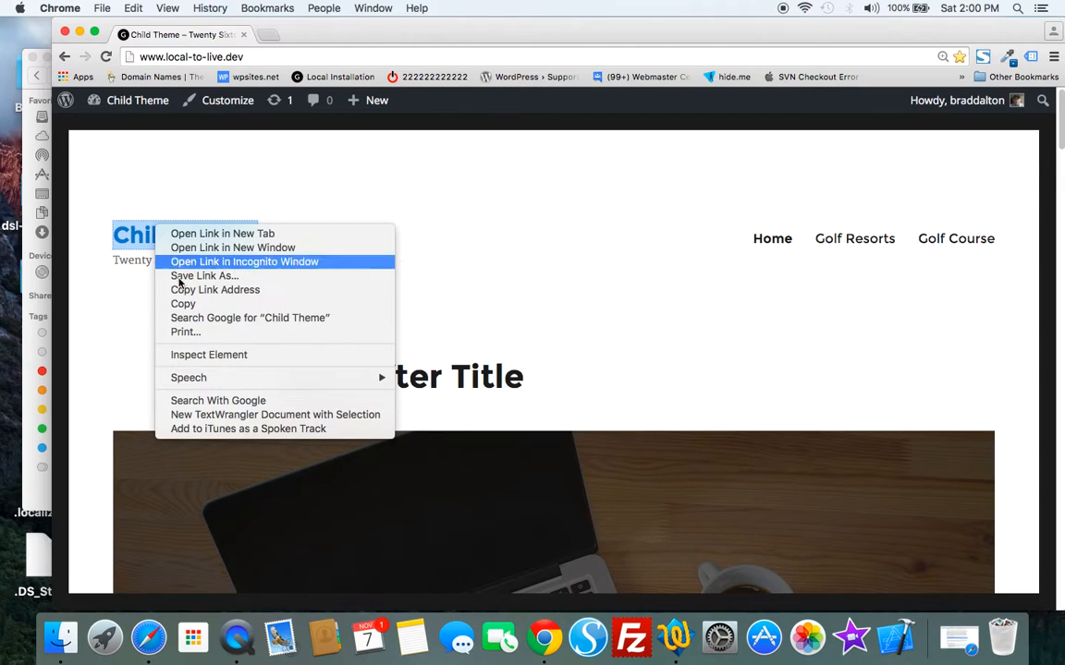
left_click(209, 355)
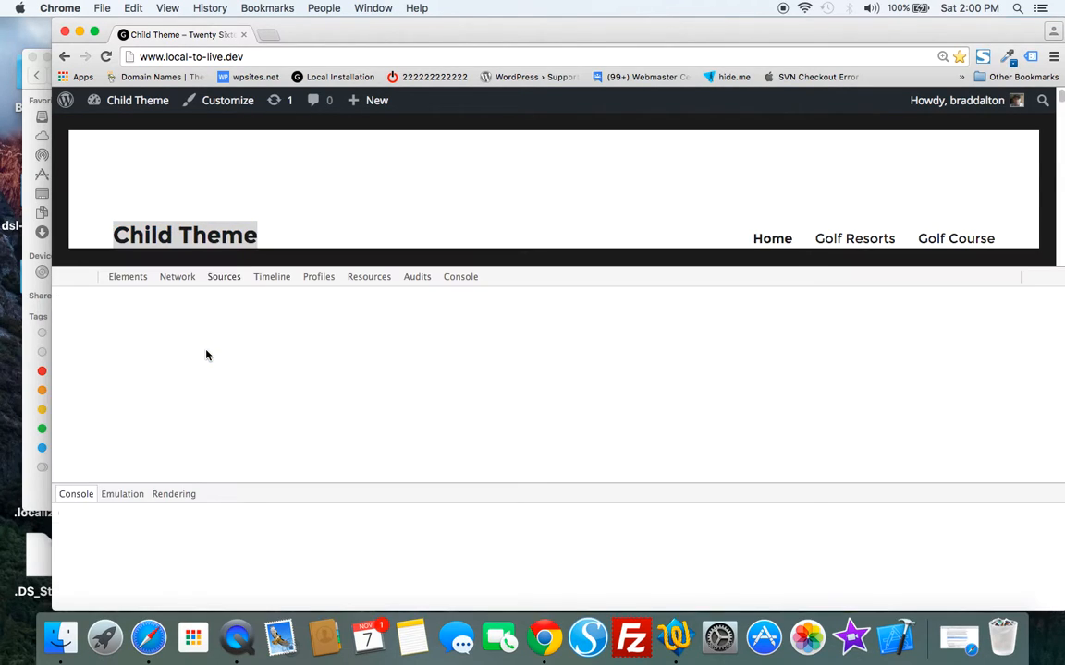
left_click(128, 278)
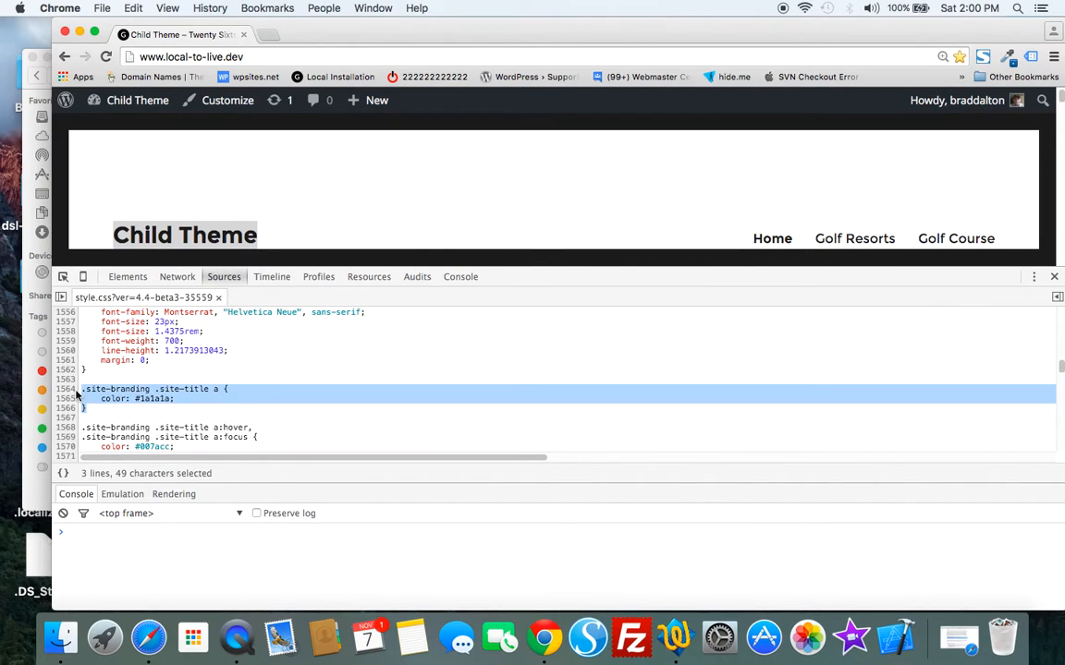
right_click(152, 397)
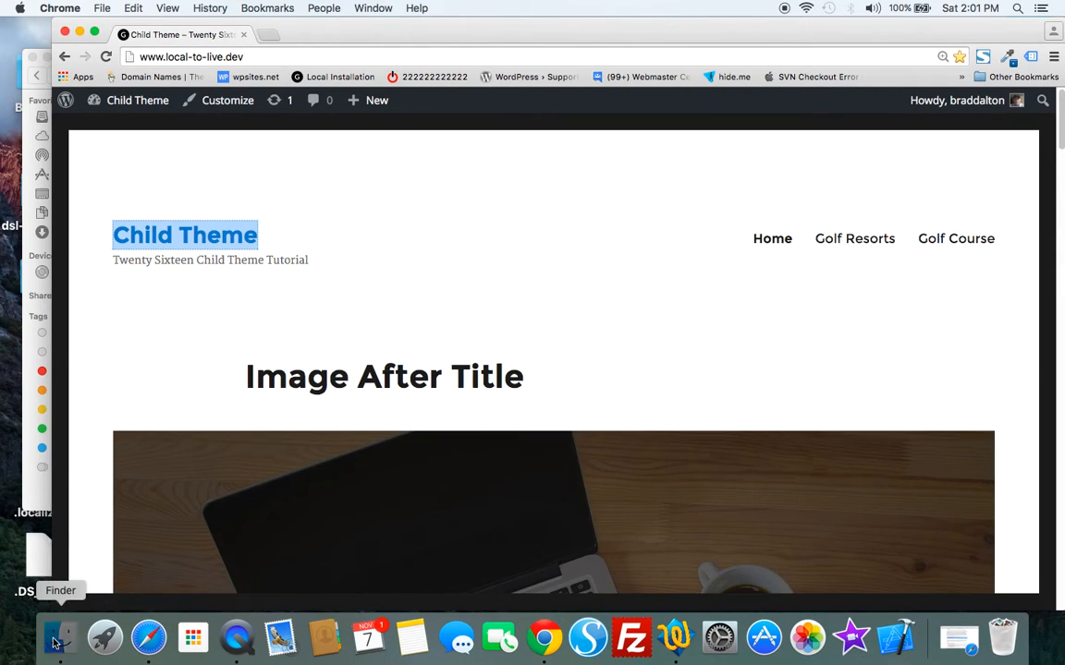
left_click(59, 638)
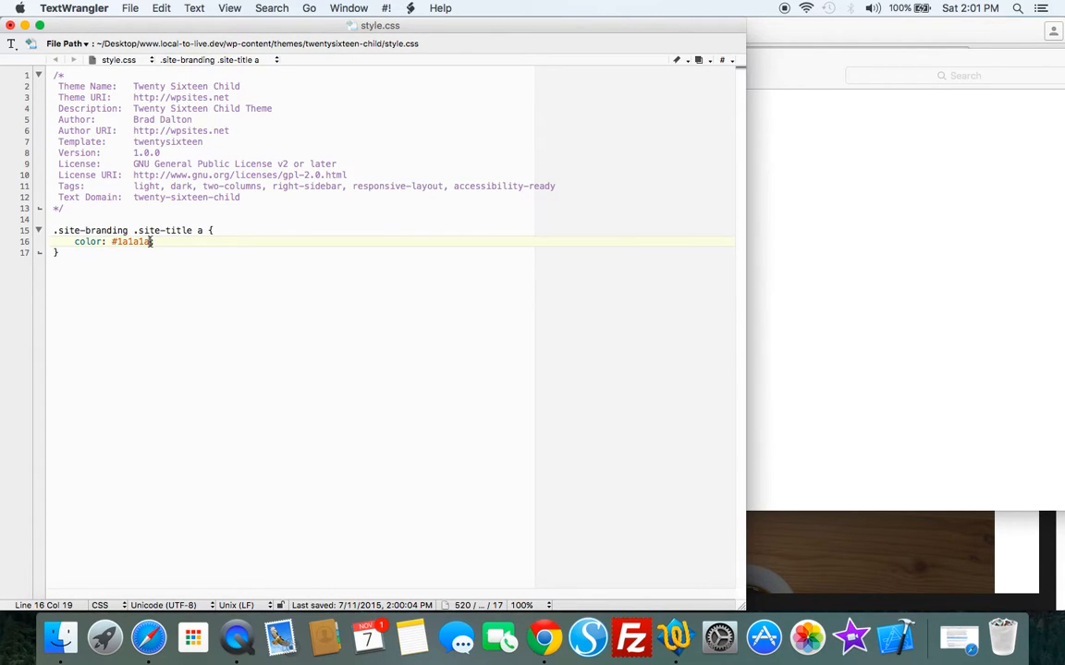
Replace the #1a1a1a colour value in the pasted site-title rule with red.
key("Backspace")
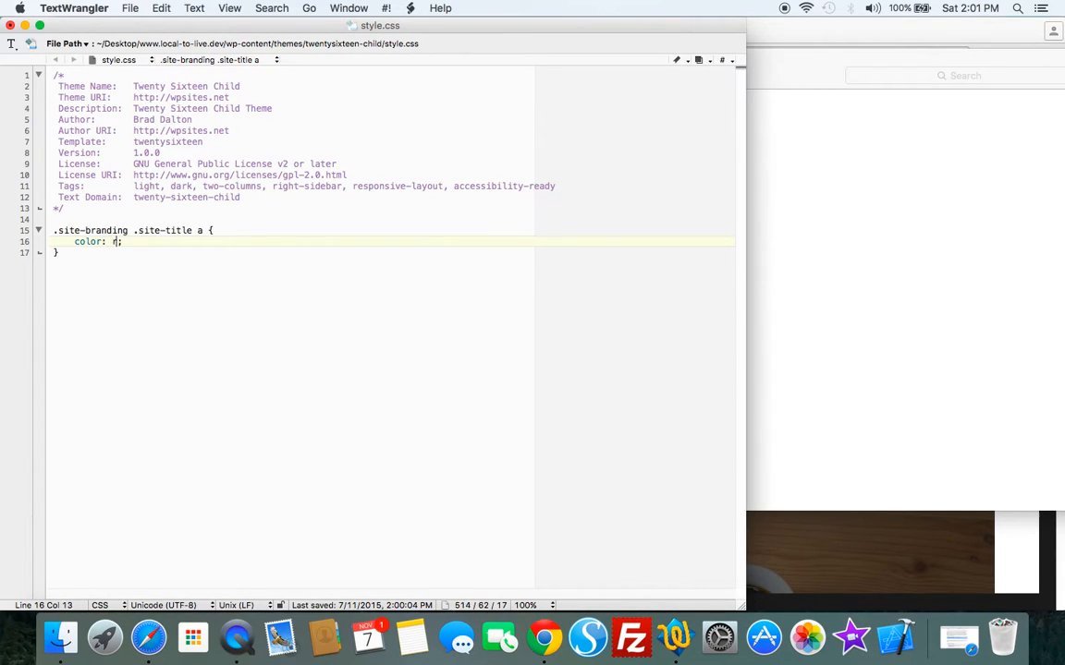
type("ed")
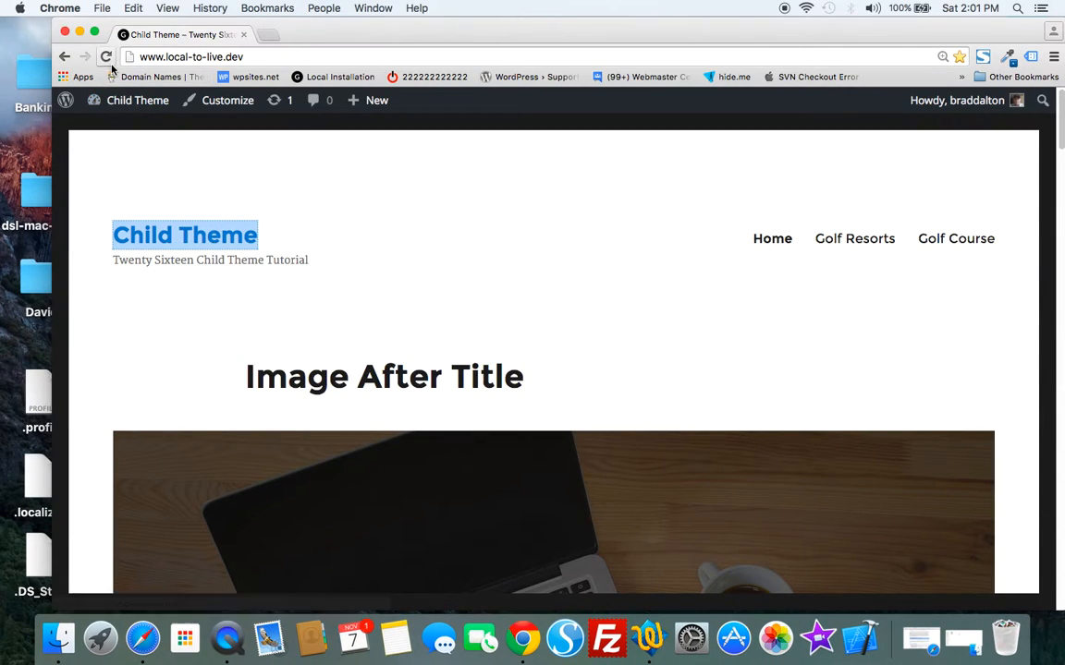
Reload the front end so the Child Theme site title shows in red.
left_click(105, 55)
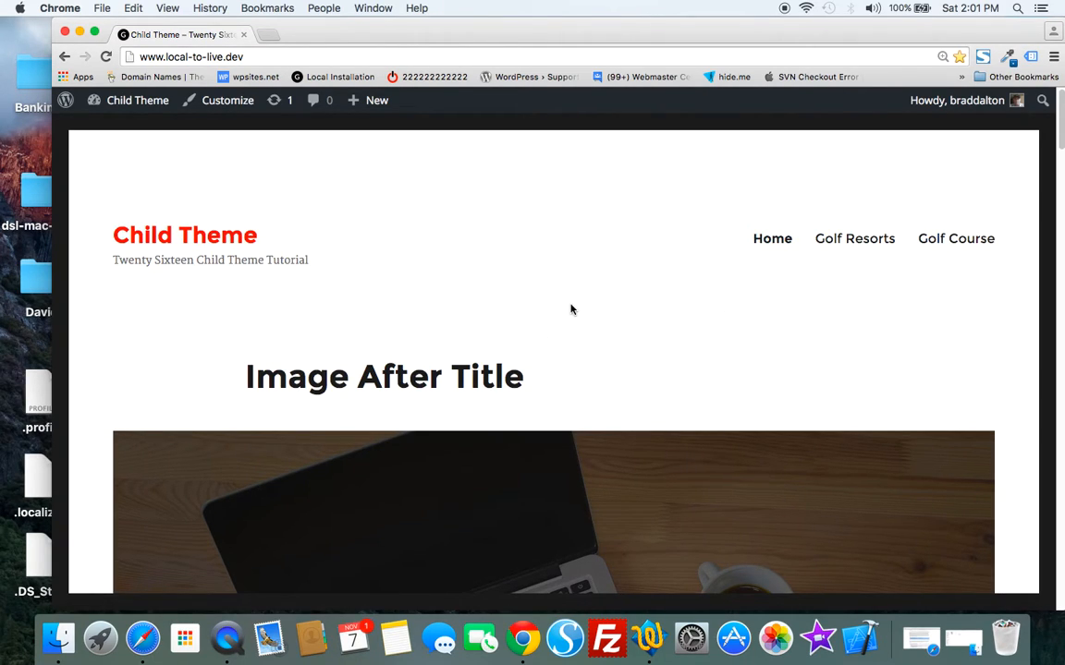
mouse_move(577, 159)
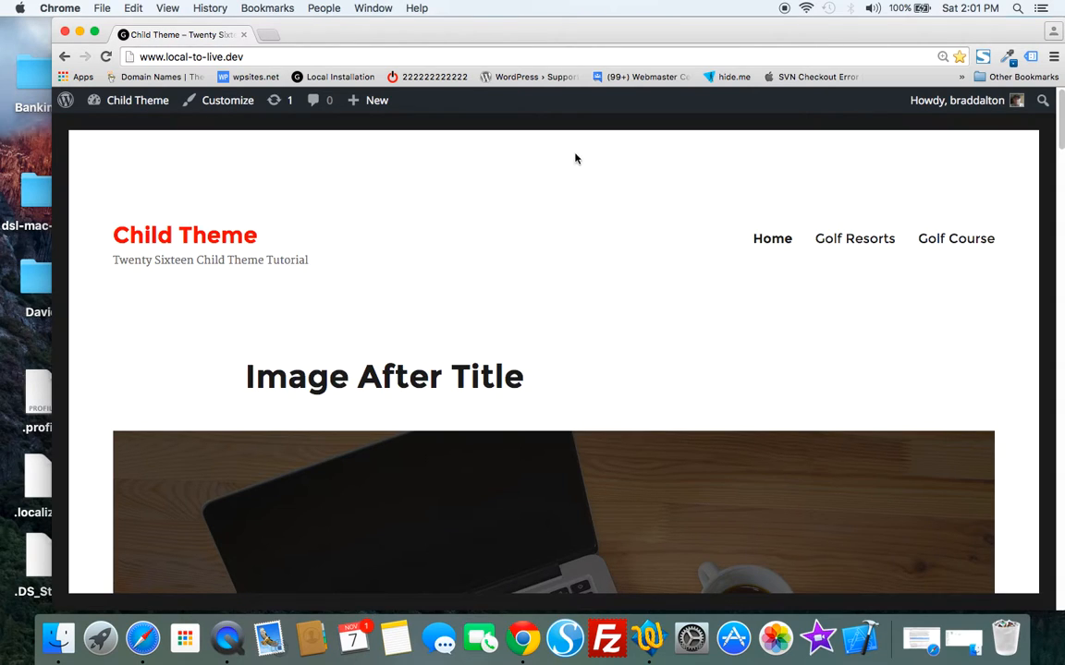
mouse_move(525, 308)
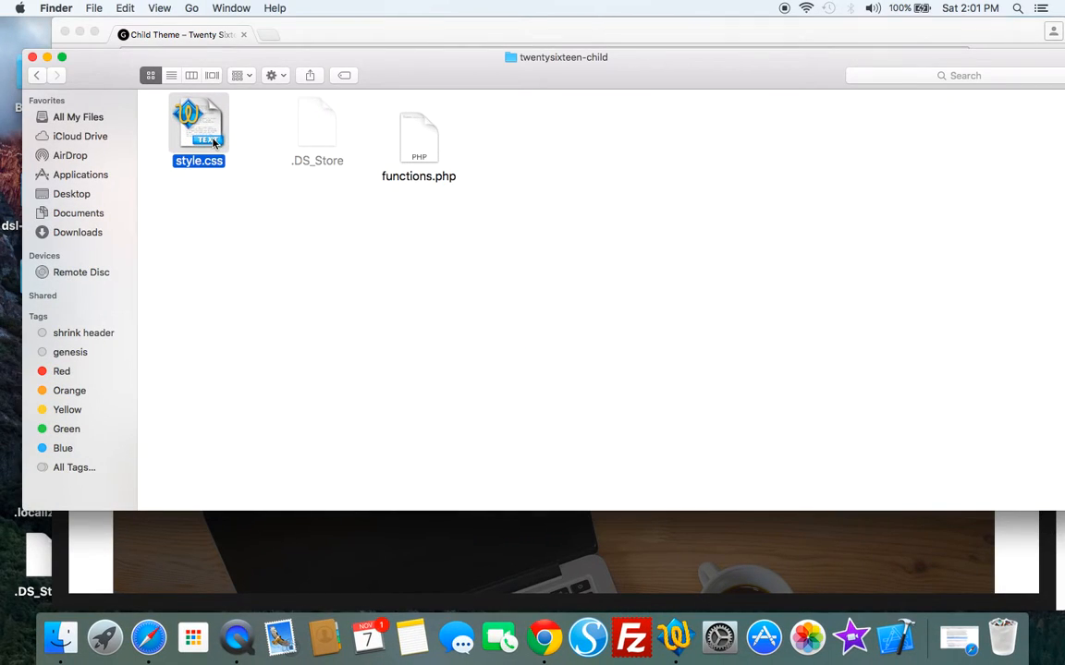
mouse_move(355, 165)
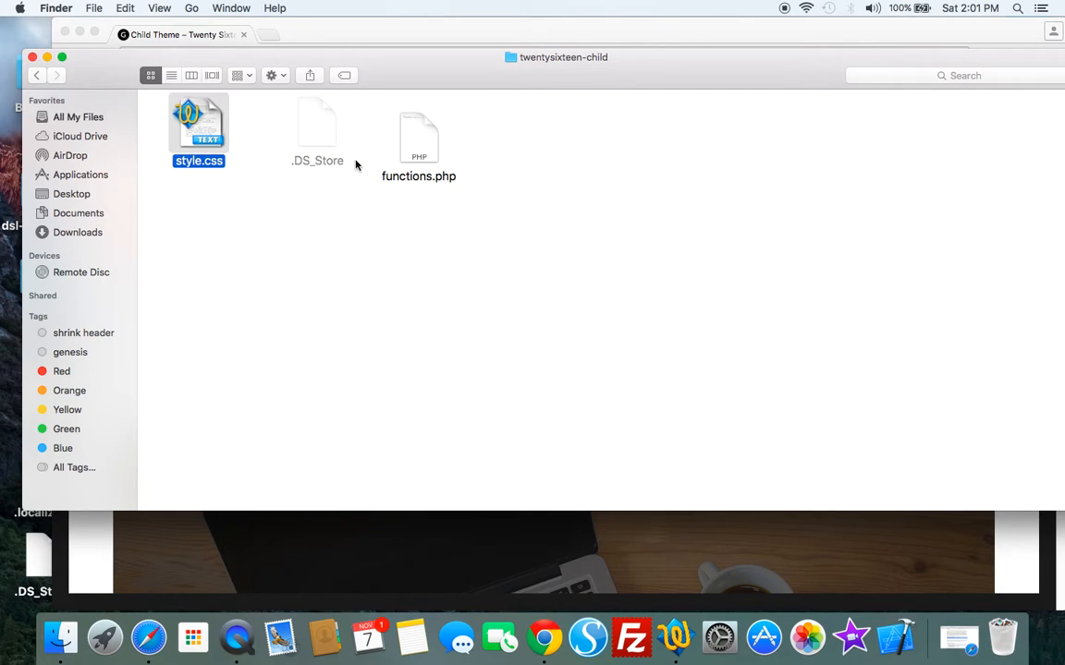
mouse_move(411, 146)
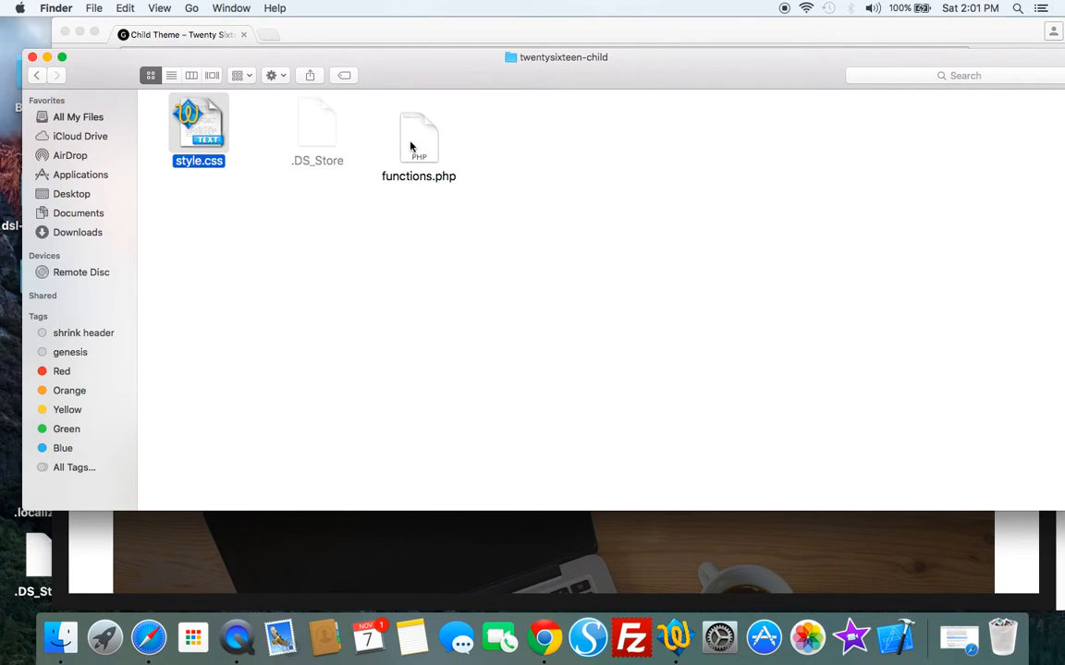
Open functions.php from the twentysixteen-child folder in TextWrangler.
left_click(418, 139)
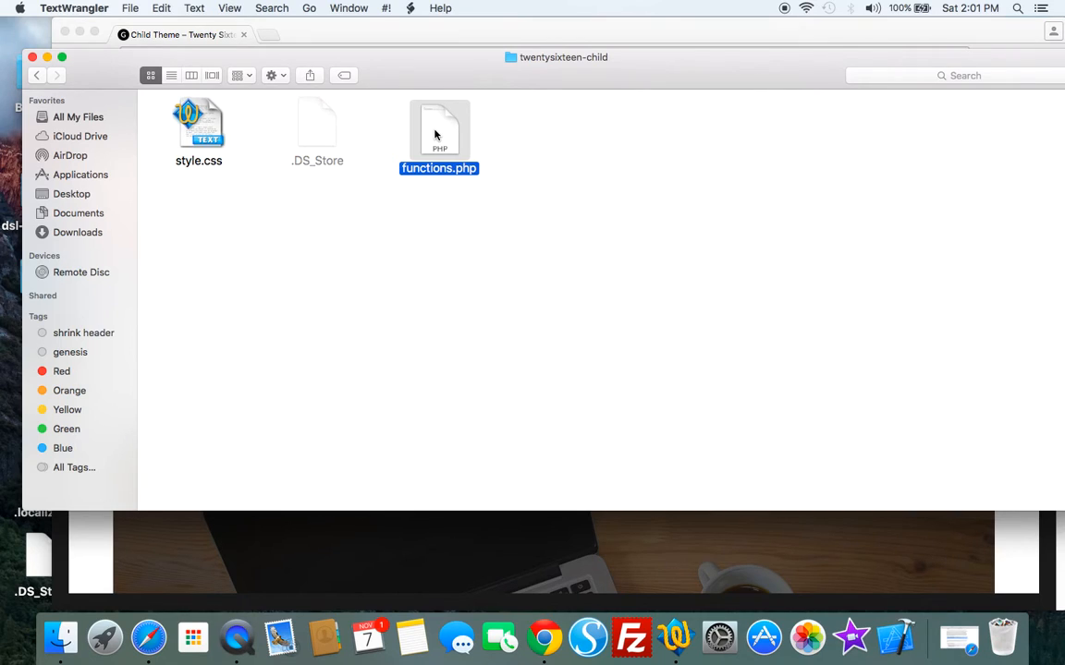
double_click(440, 130)
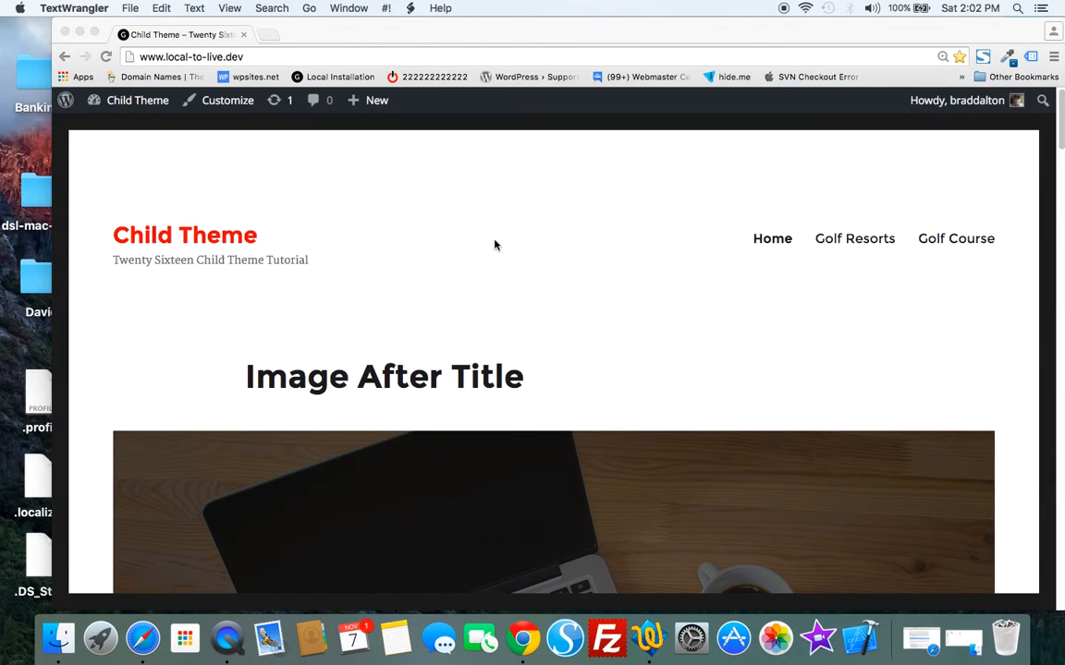
mouse_move(921, 638)
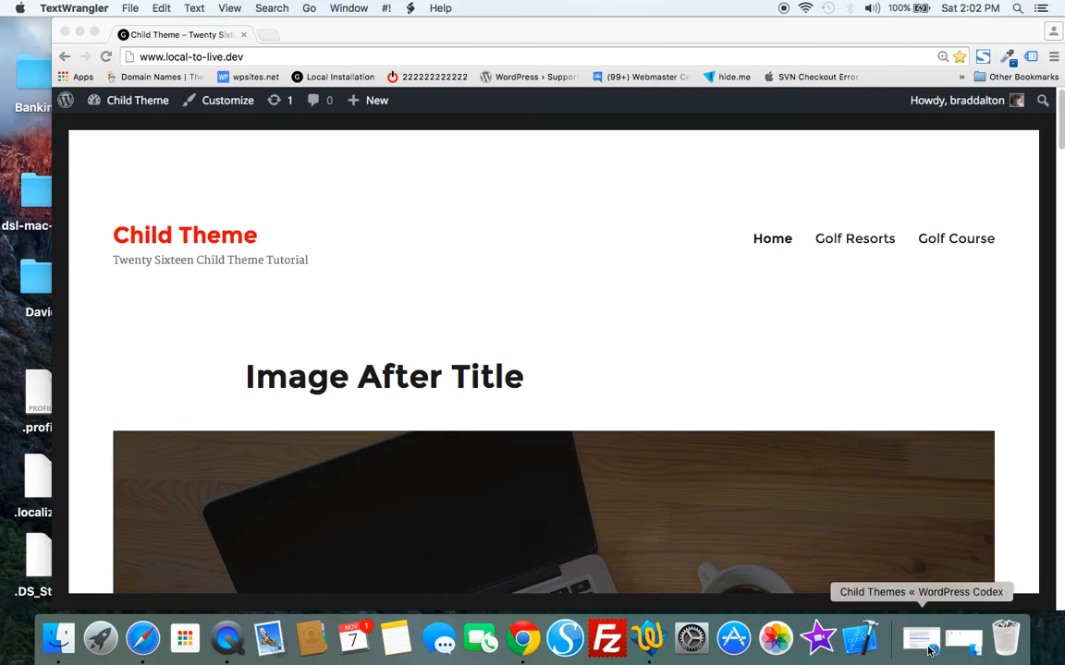